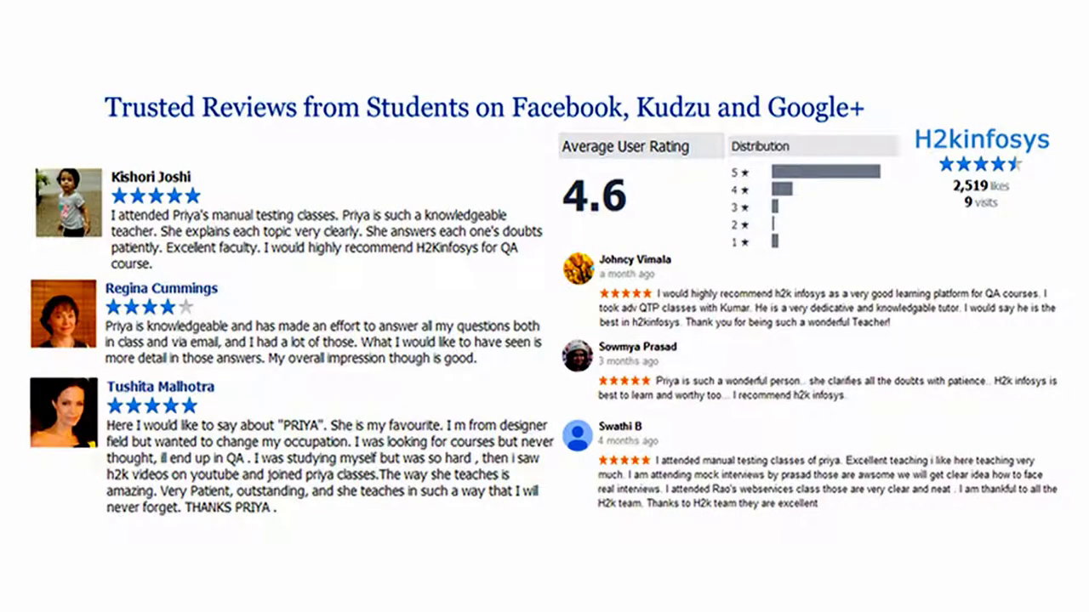
- Switch to Setup's Object Manager to list all standard objects with API names and types
click(327, 10)
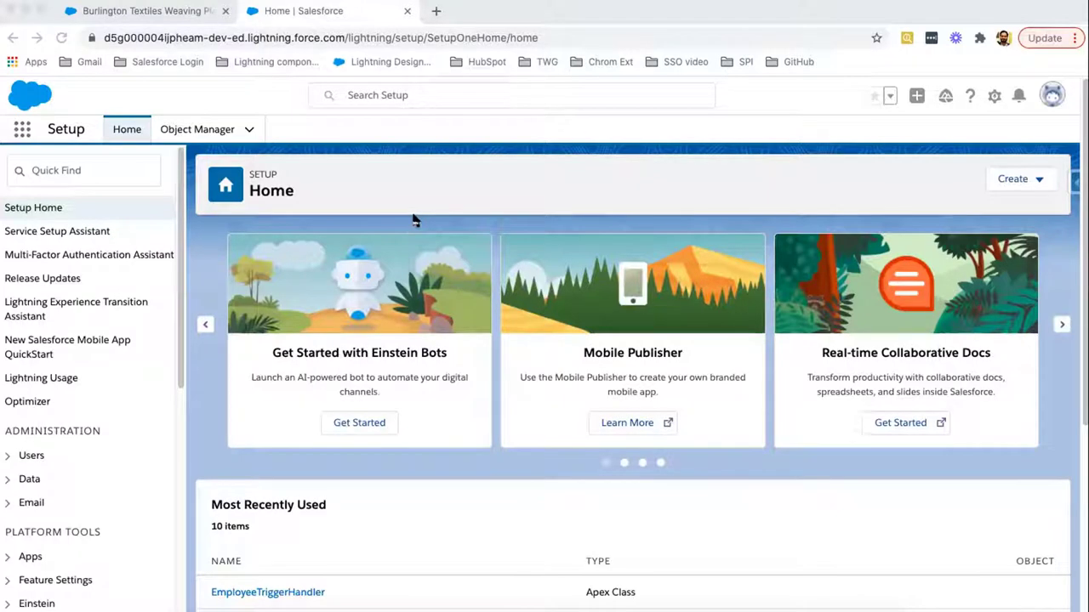
mouse_move(309, 194)
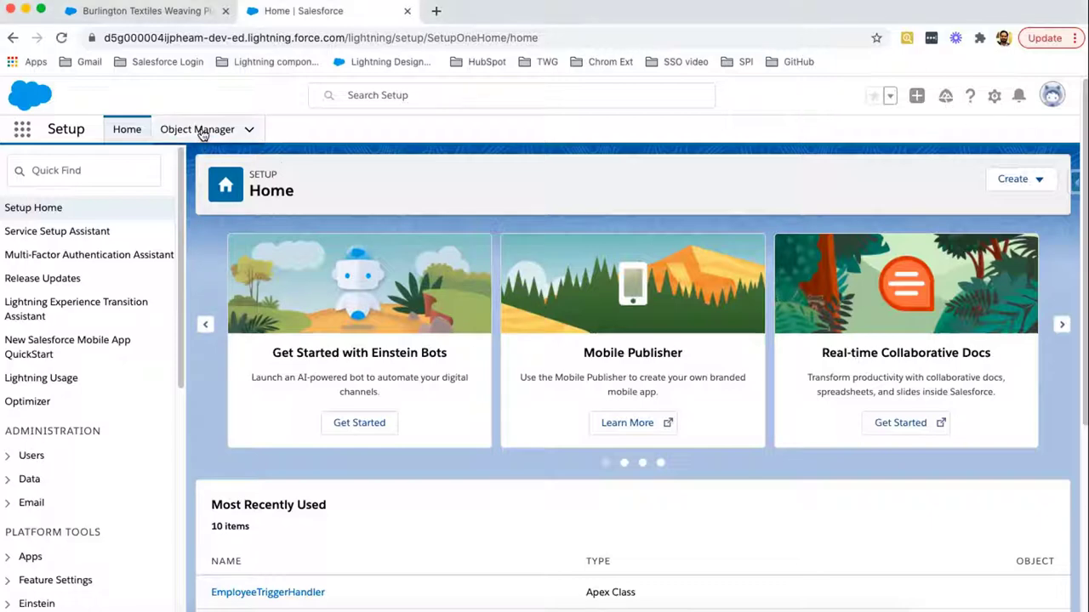
click(197, 129)
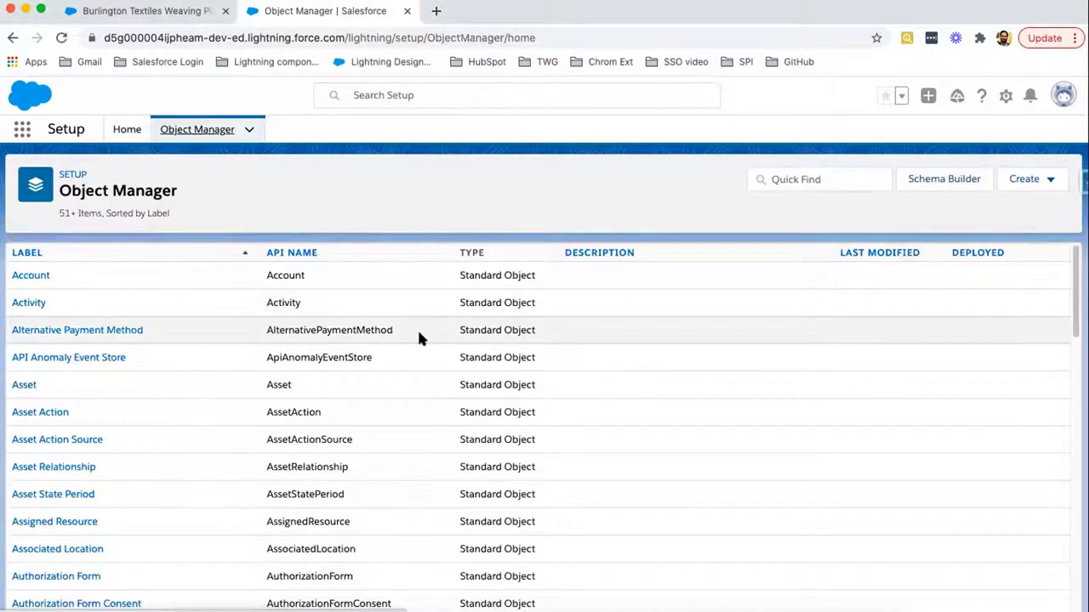
mouse_move(568, 364)
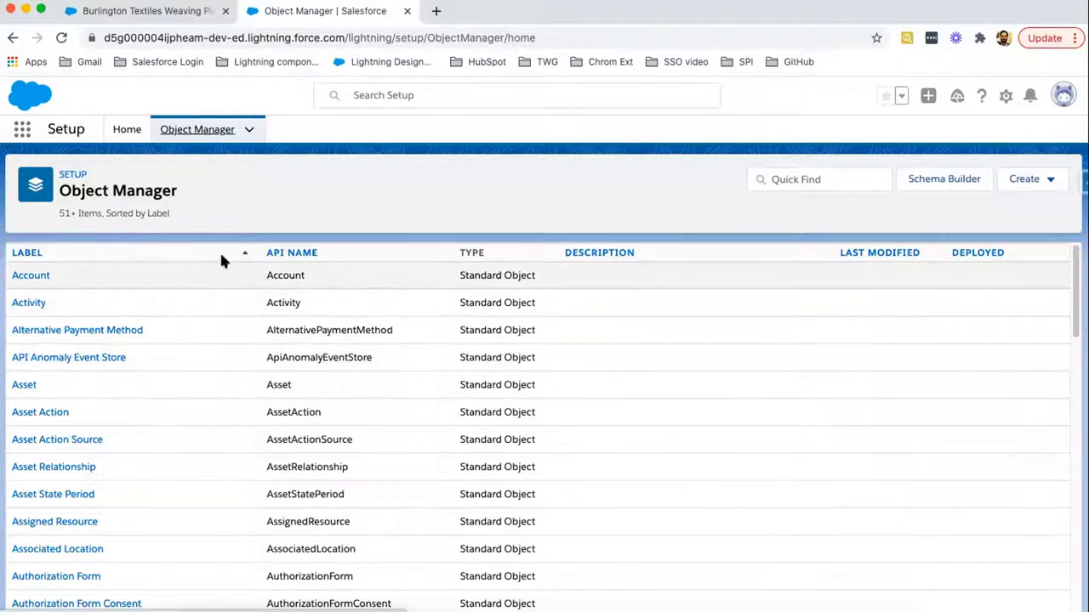
mouse_move(126, 129)
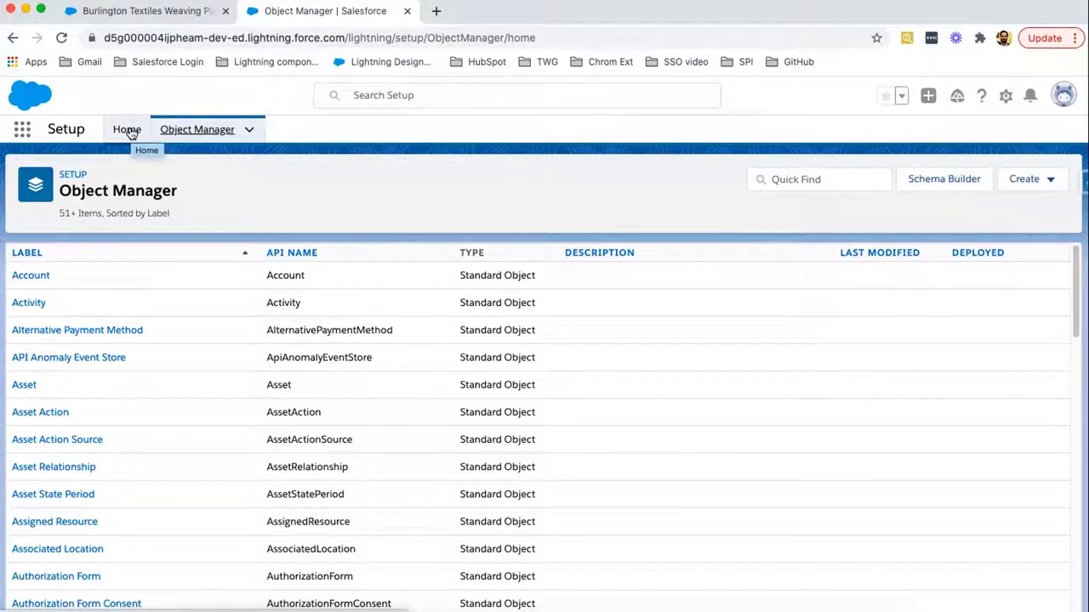
- Return to Setup Home and search Quick Find for 'schema builder'
click(126, 130)
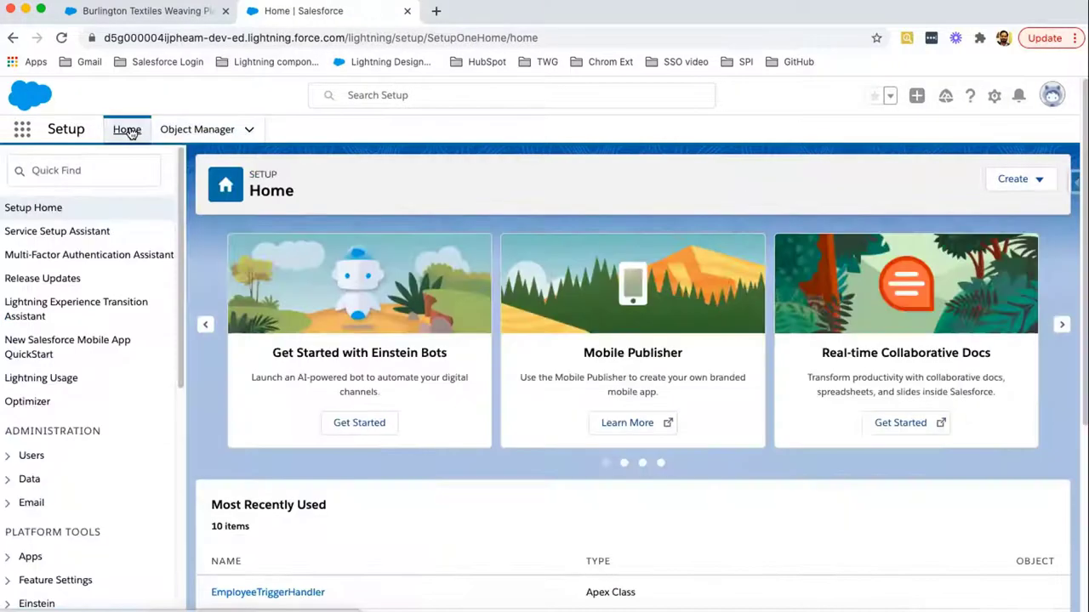
text(schema builder)
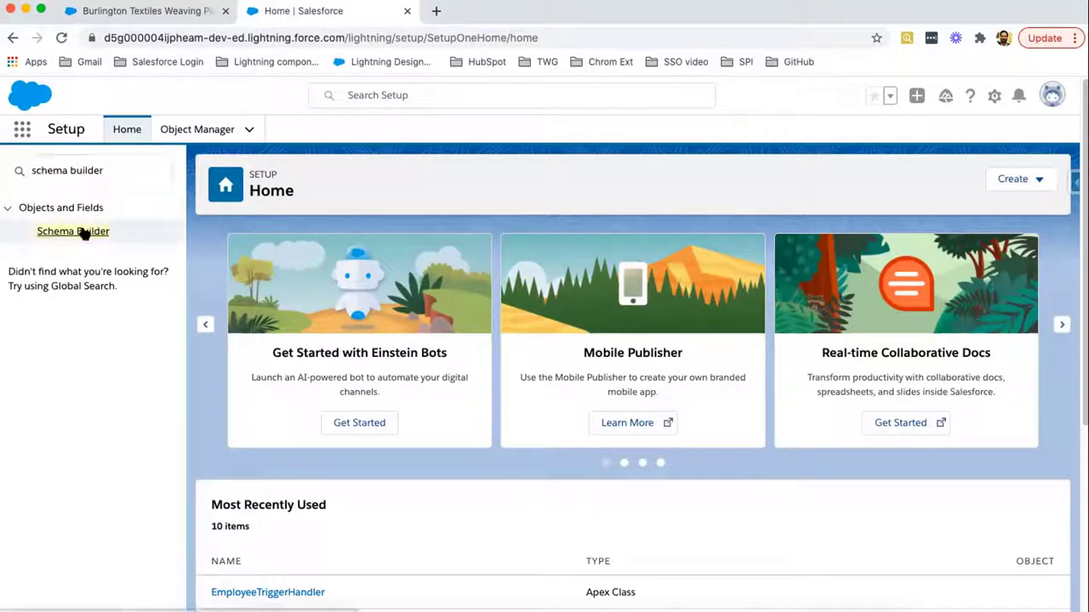
- Launch Schema Builder showing Account and Opportunity objects connected on the canvas
click(72, 231)
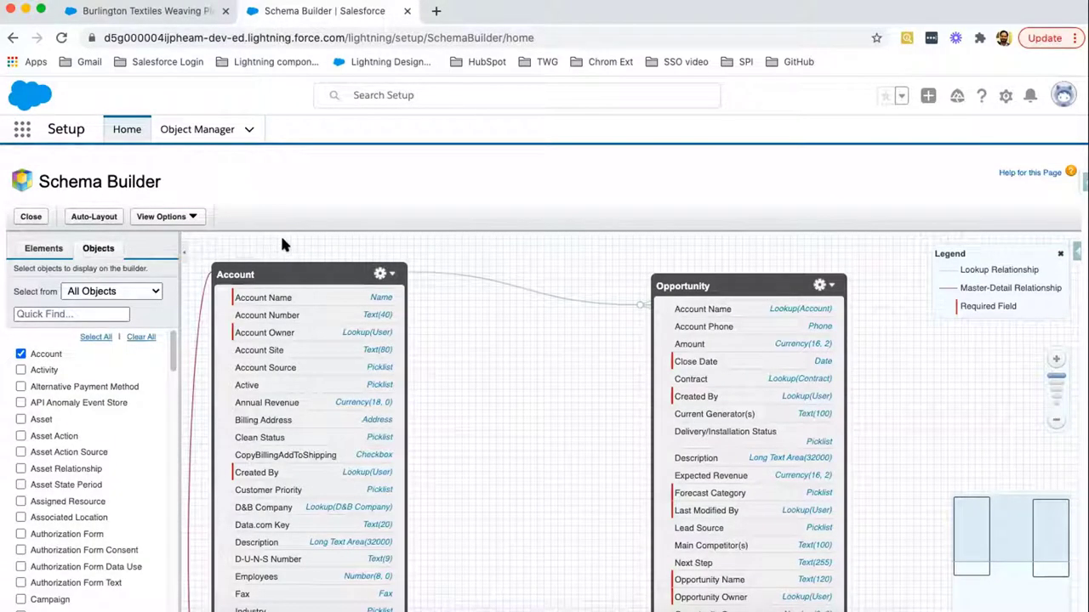
mouse_move(347, 221)
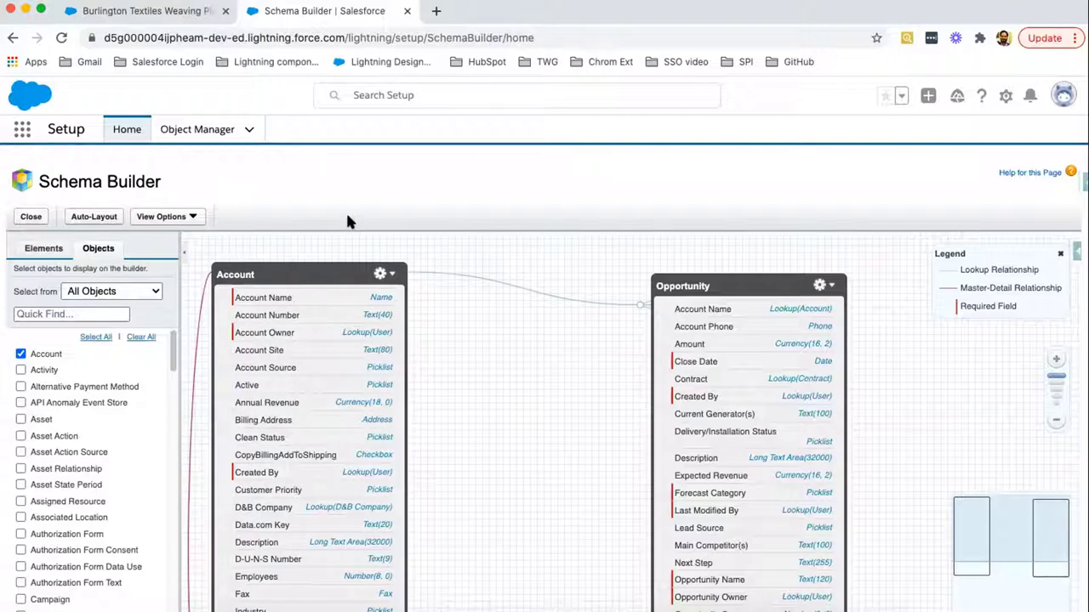
mouse_move(548, 296)
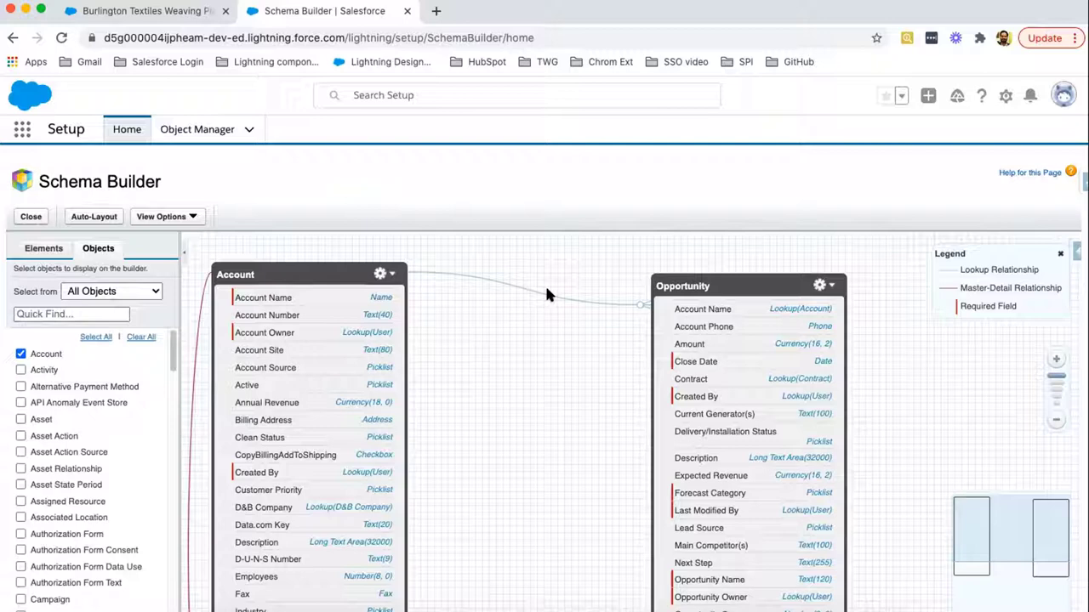
mouse_move(553, 333)
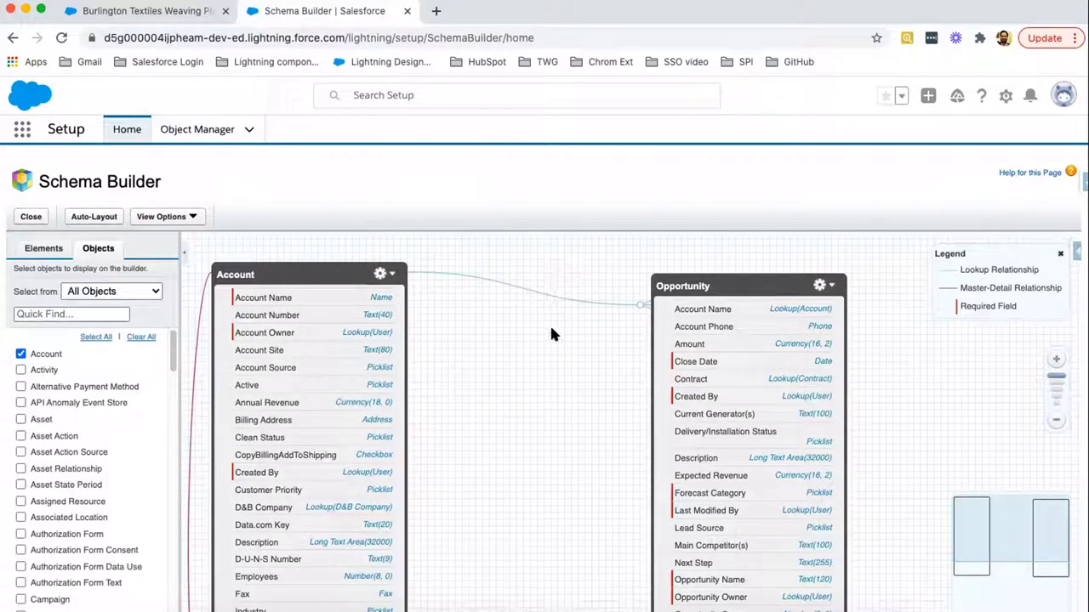
mouse_move(1046, 378)
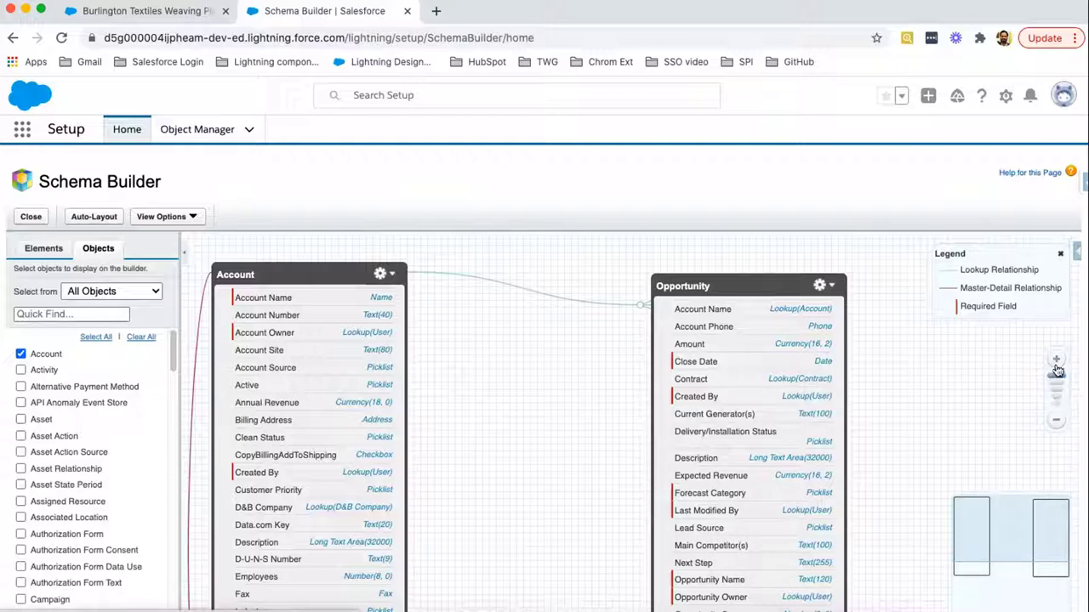
mouse_move(1060, 429)
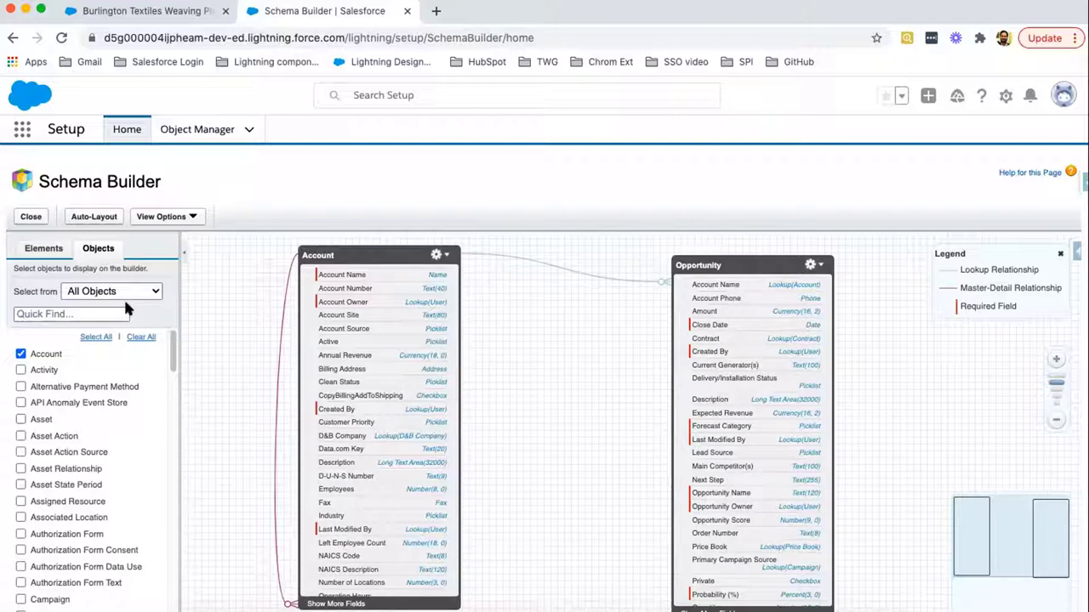
mouse_move(238, 330)
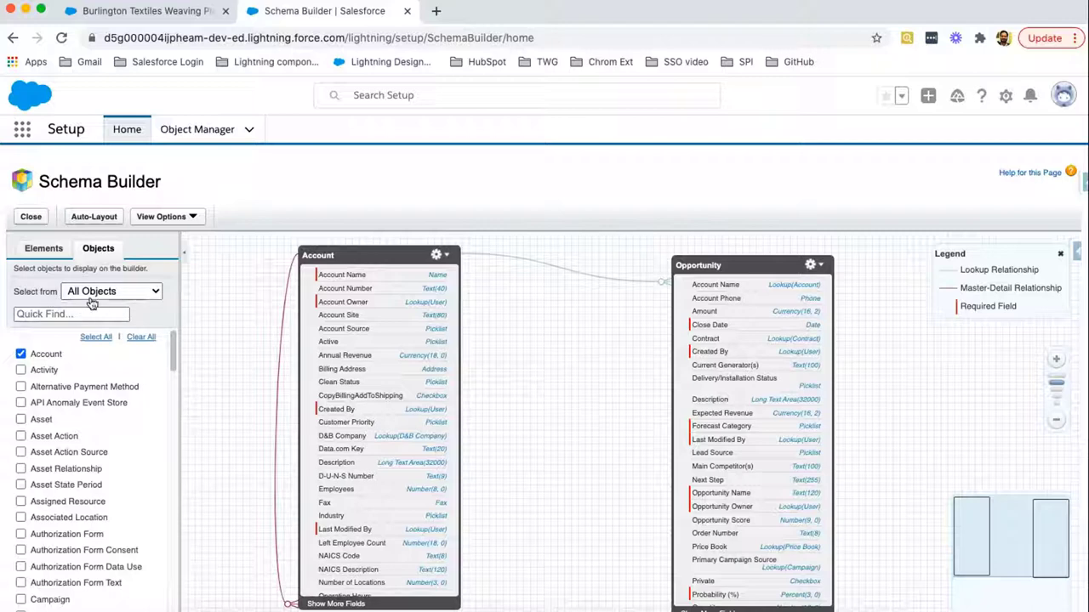
- Try the Selected Objects filter, then list Standard Objects and focus the object search box
click(110, 291)
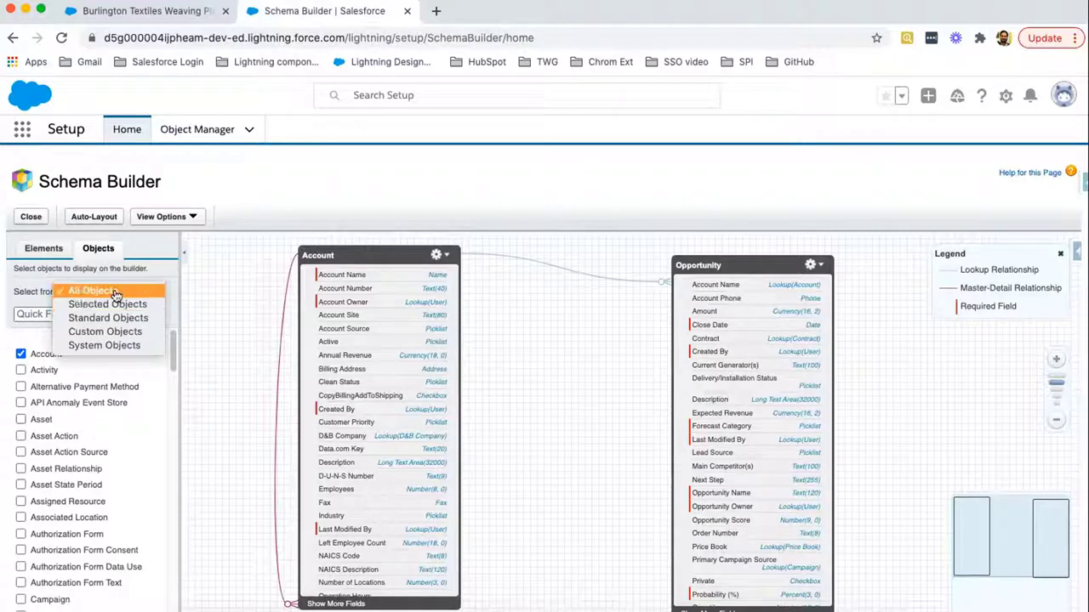
mouse_move(109, 319)
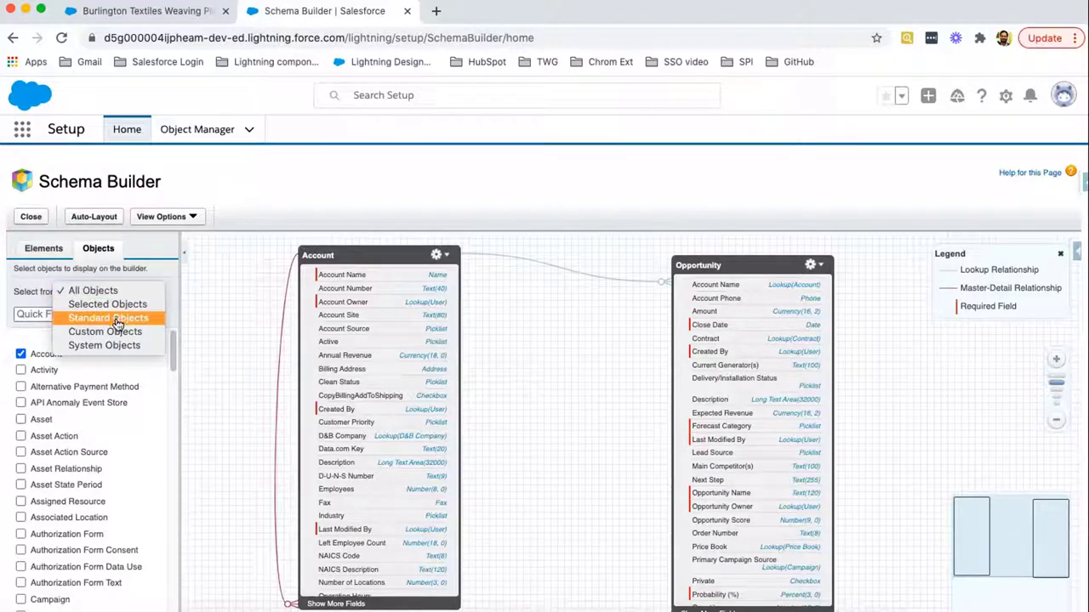
mouse_move(104, 343)
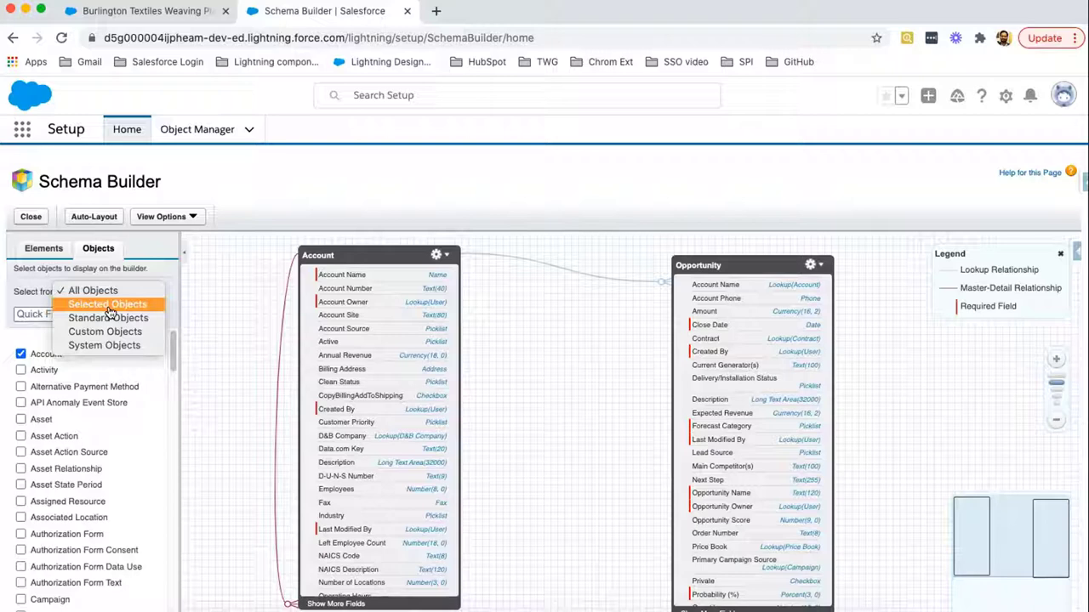
click(109, 303)
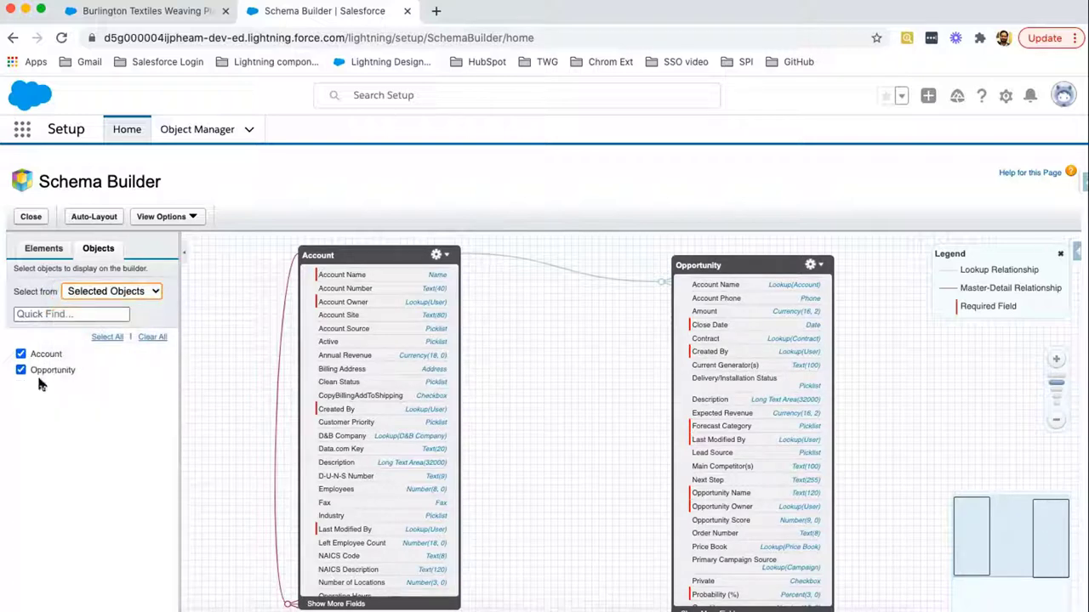
mouse_move(145, 377)
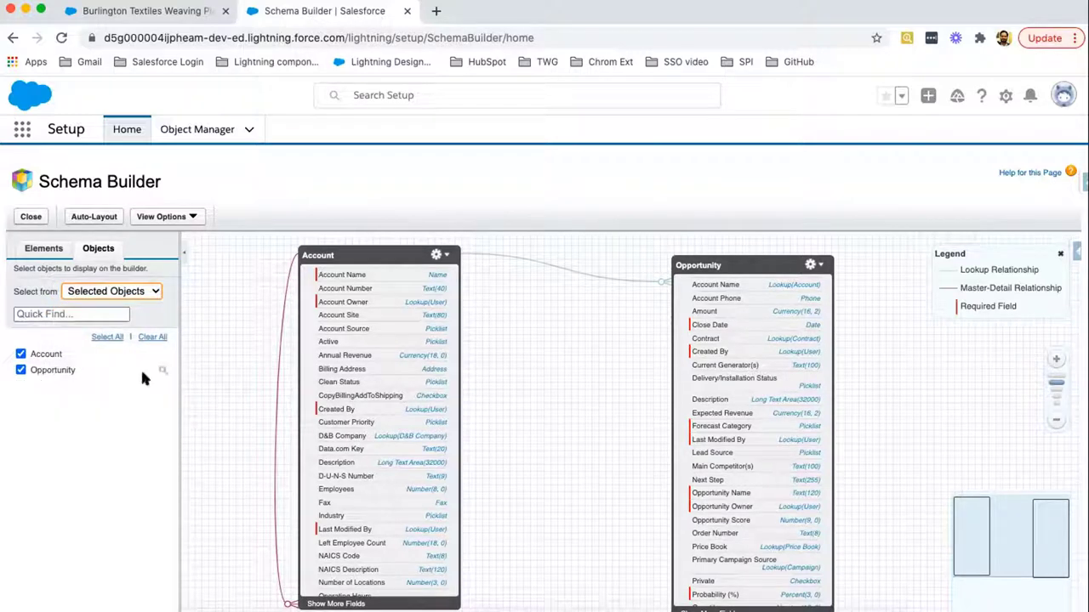
mouse_move(595, 347)
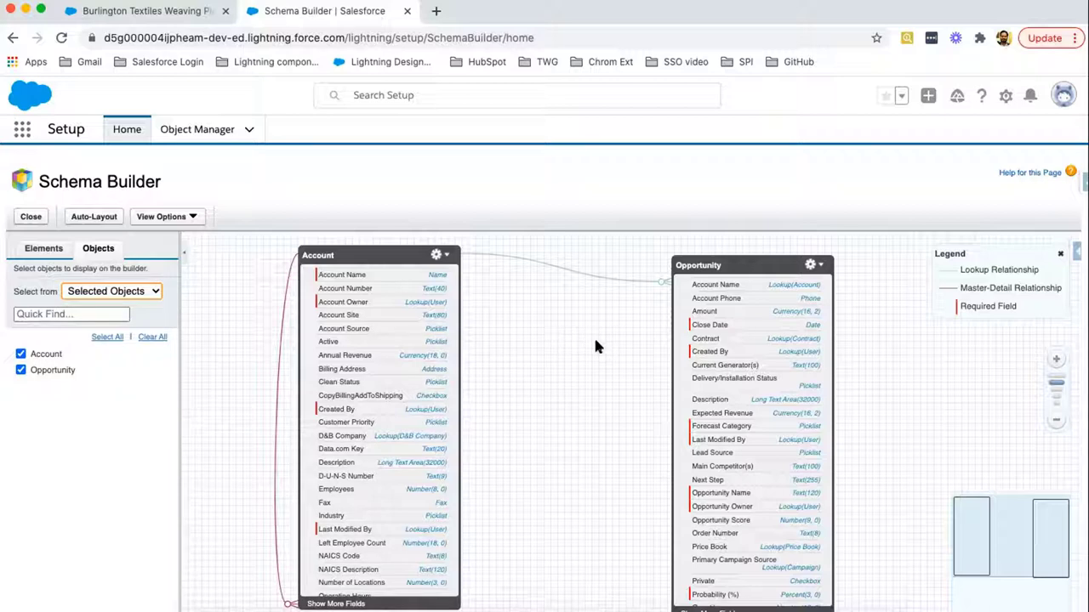
click(110, 291)
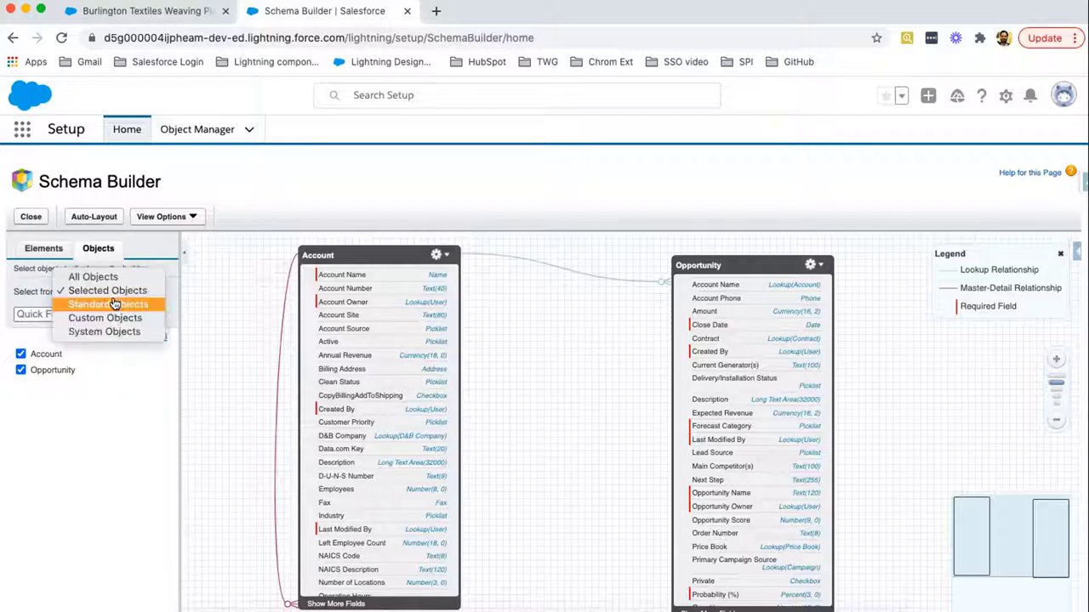
click(107, 302)
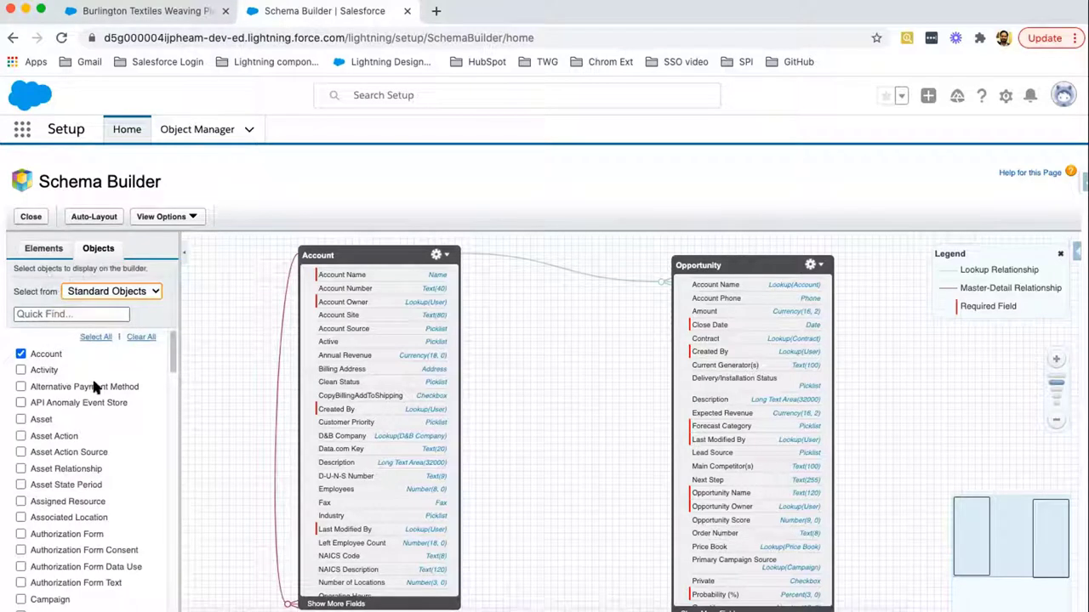
click(72, 313)
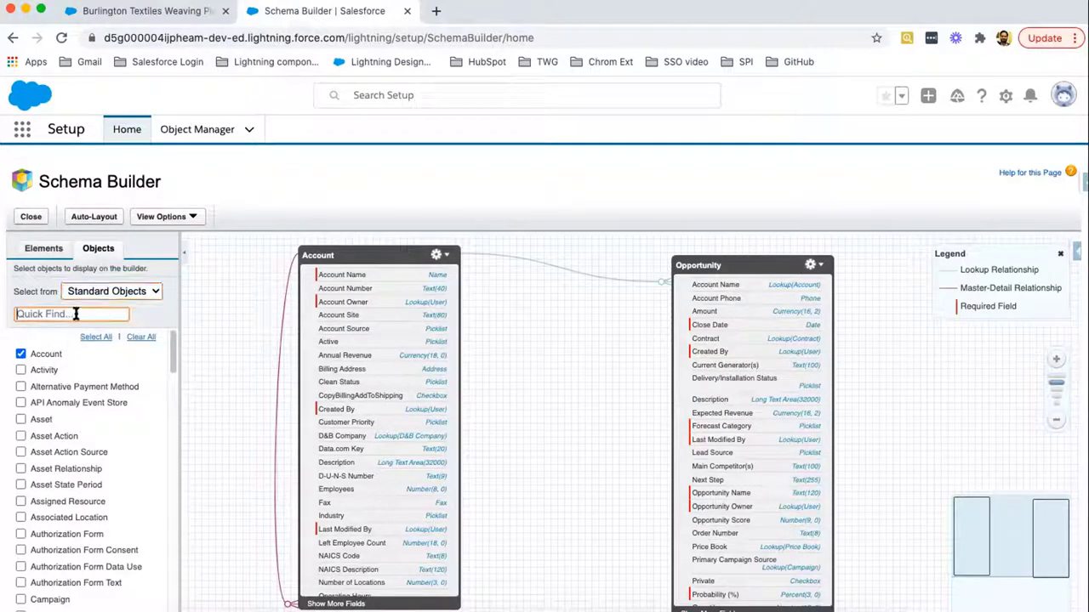
- Search 'contact' and check Contact to add it to the canvas
text(contact)
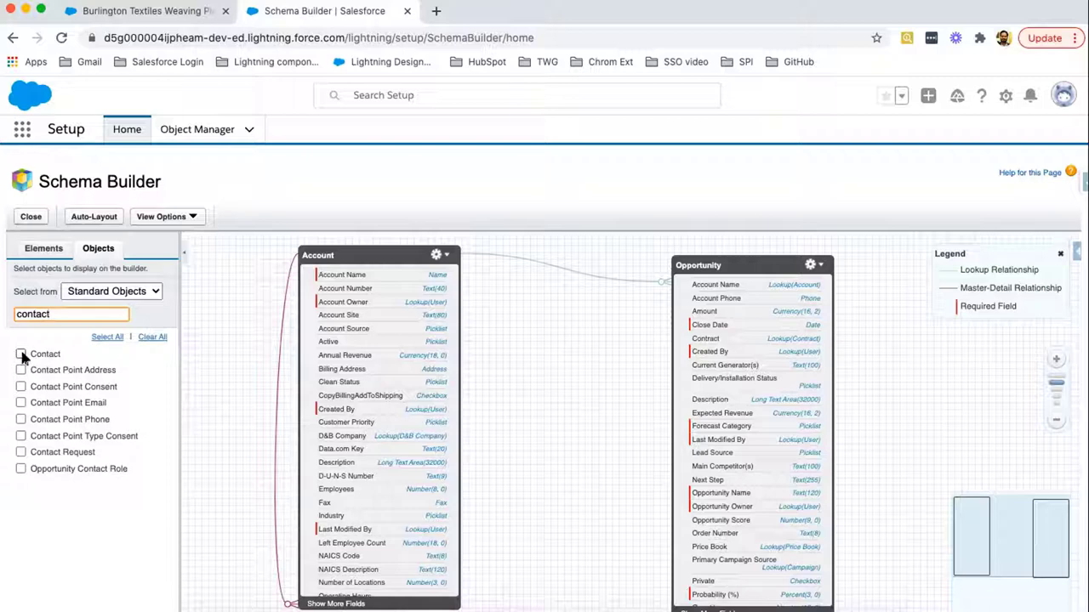
click(20, 354)
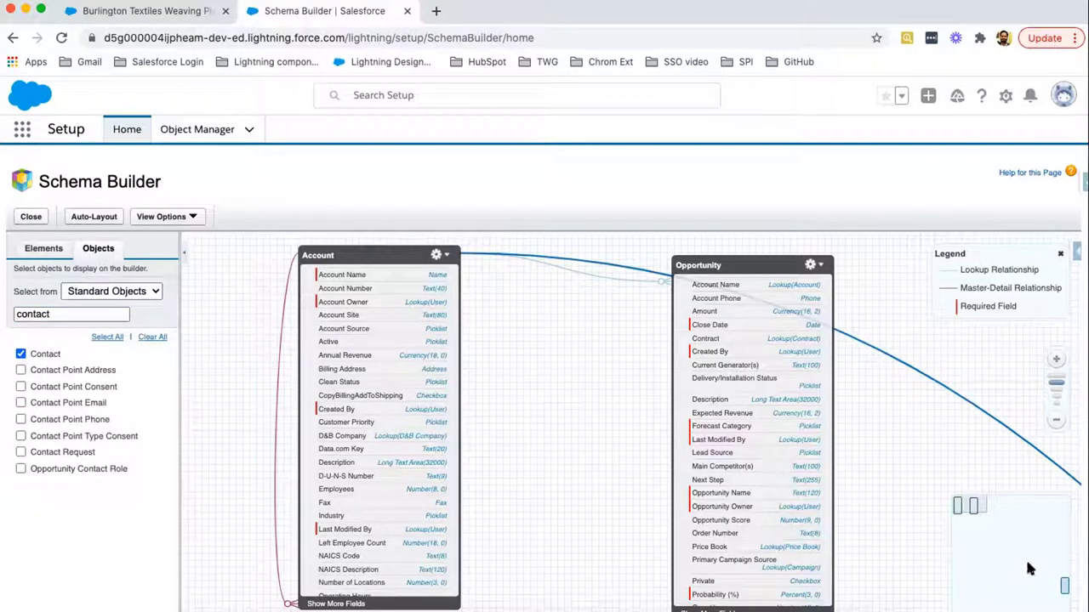
mouse_move(1062, 579)
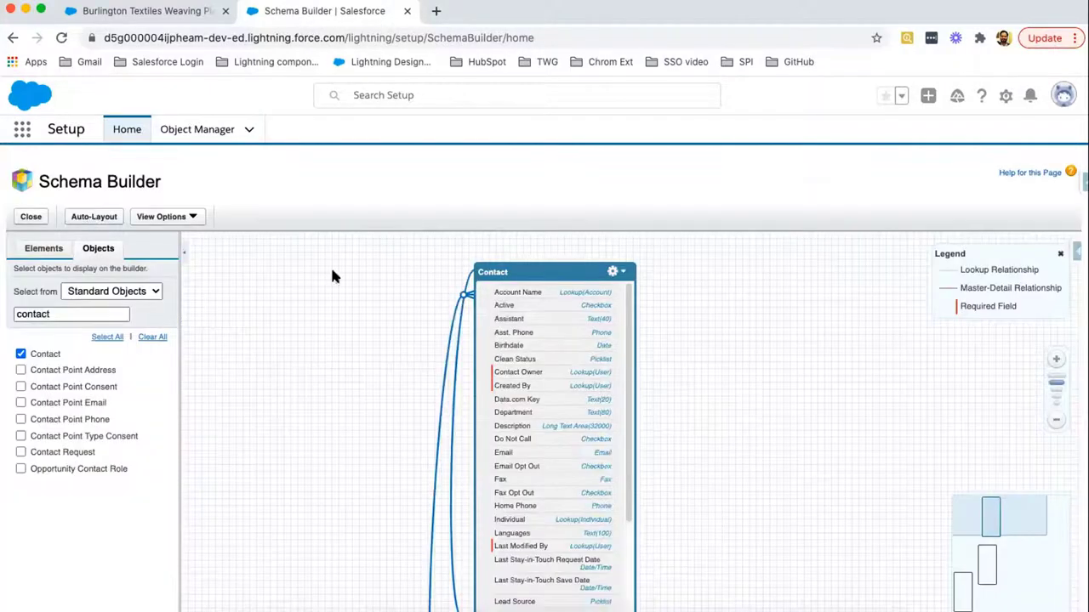
mouse_move(504, 307)
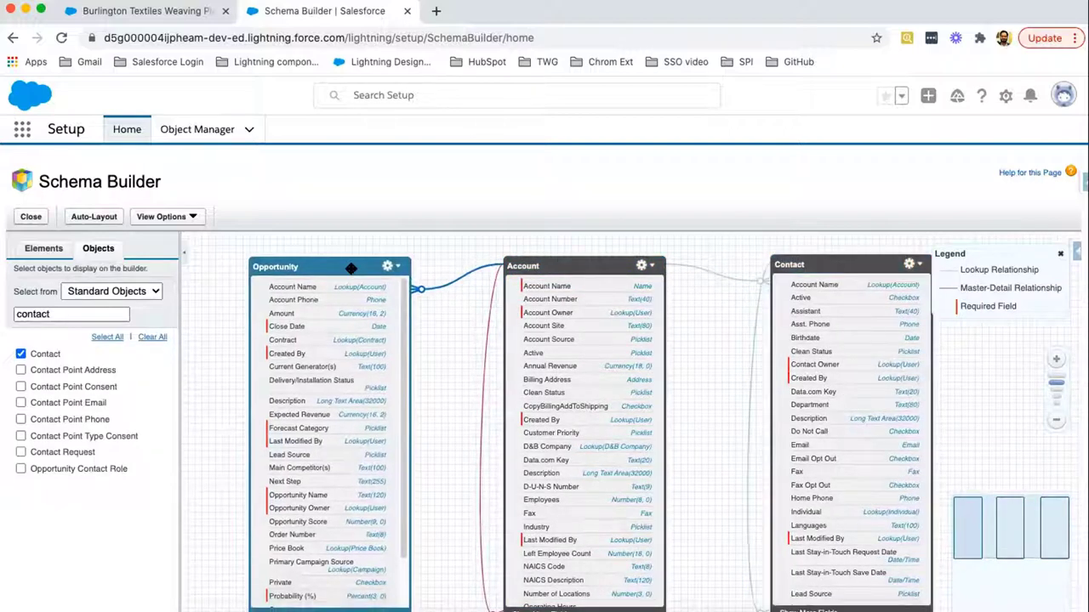
mouse_move(425, 283)
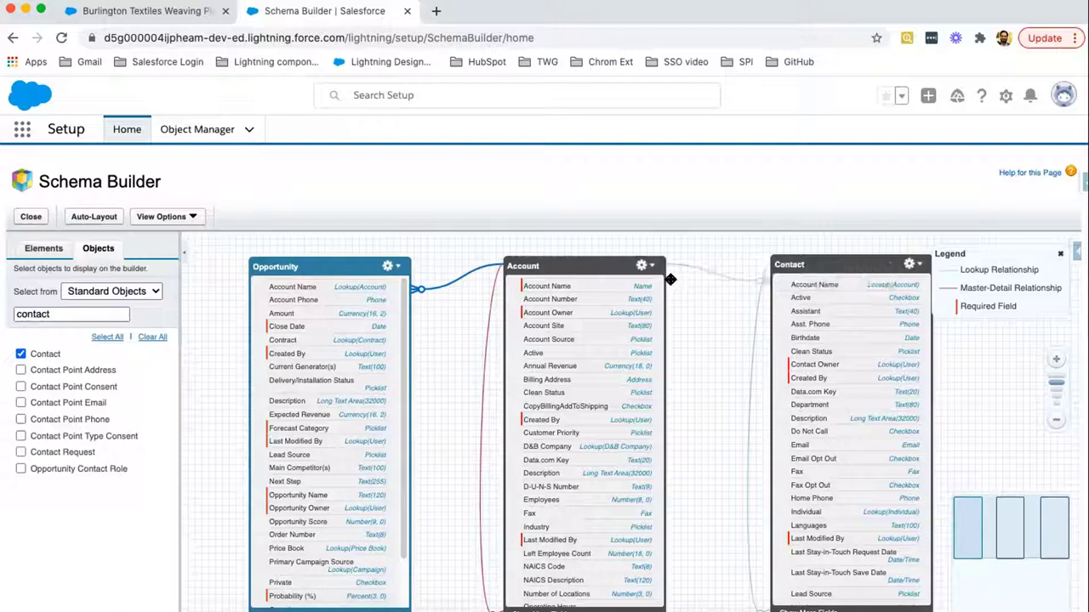
mouse_move(684, 276)
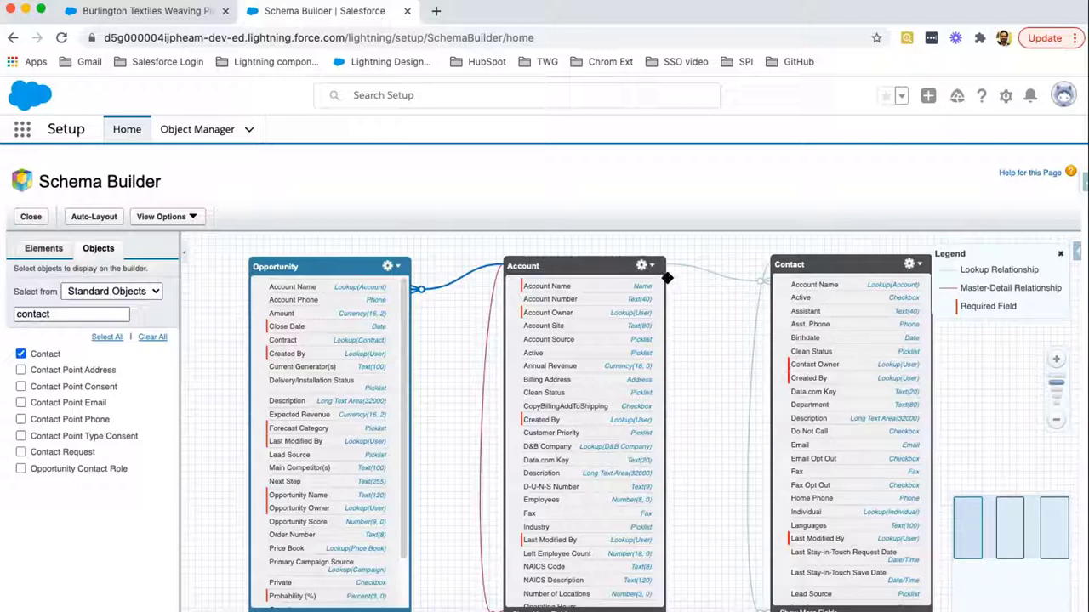
mouse_move(762, 286)
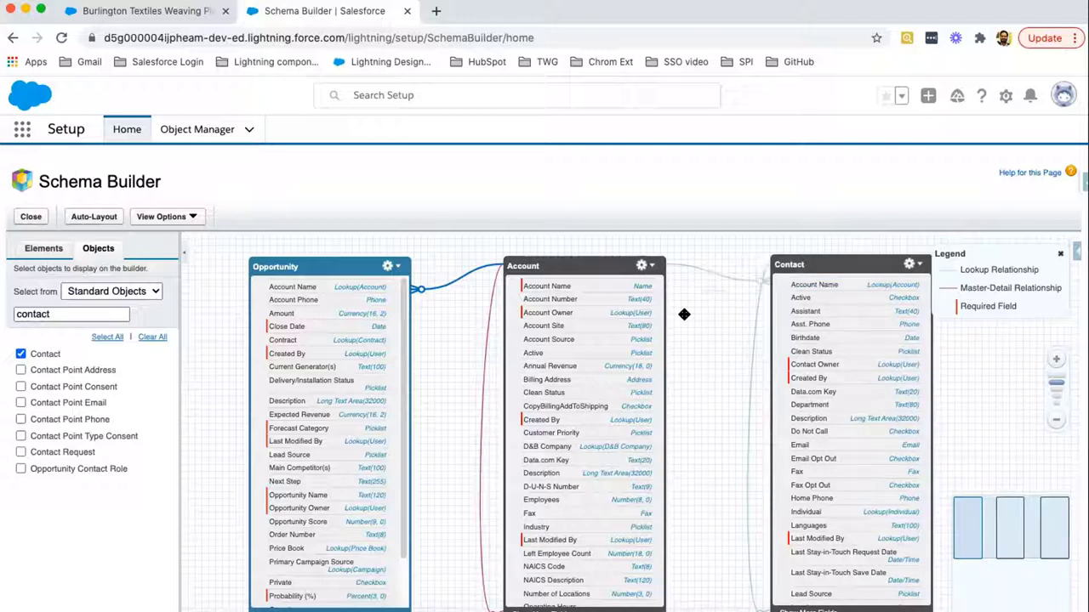
mouse_move(459, 281)
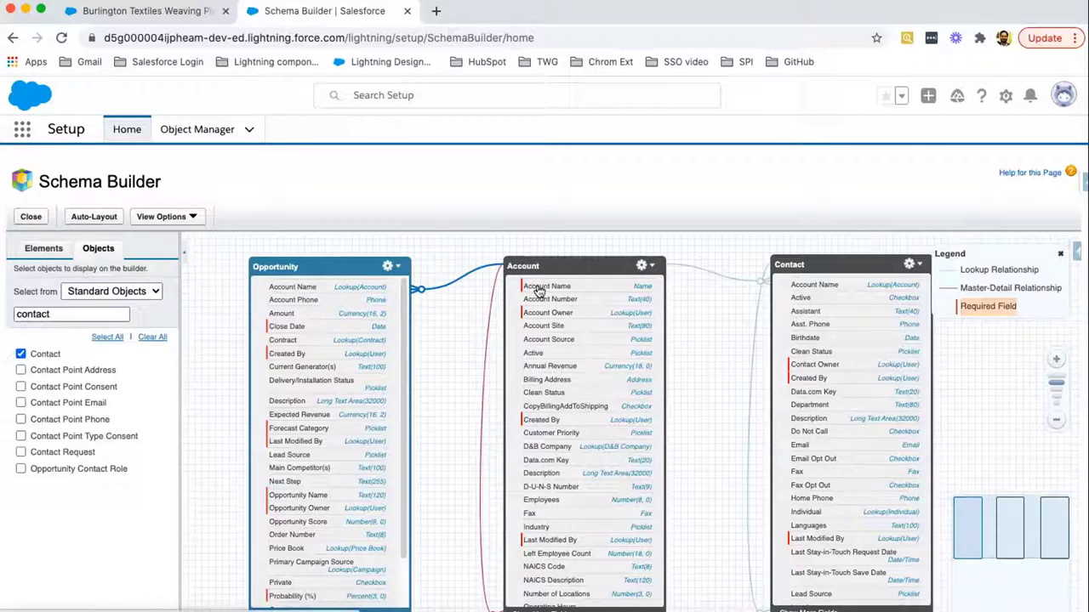
mouse_move(545, 432)
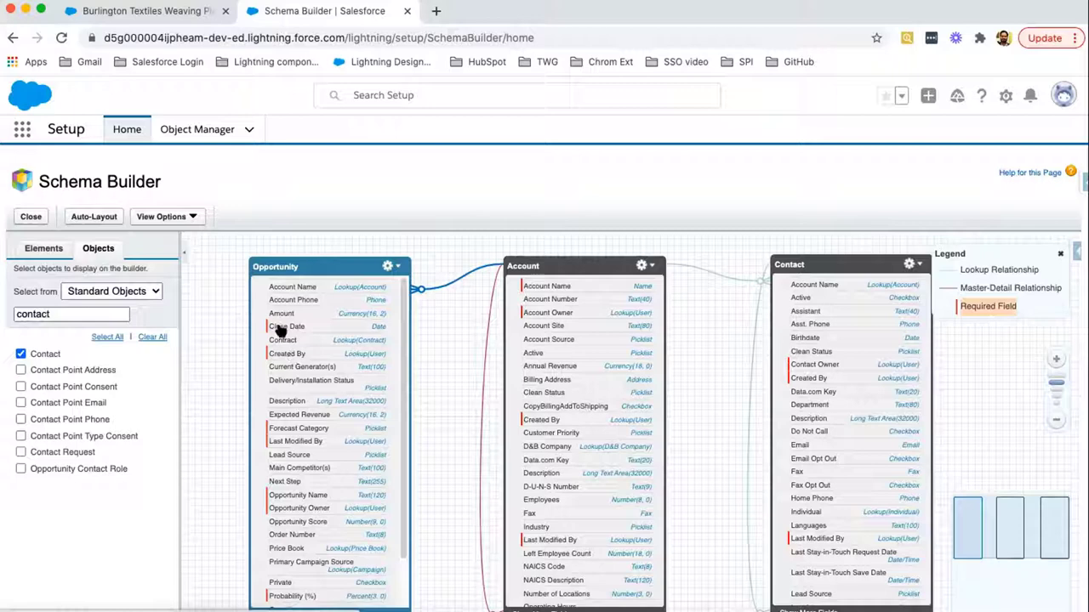
mouse_move(357, 402)
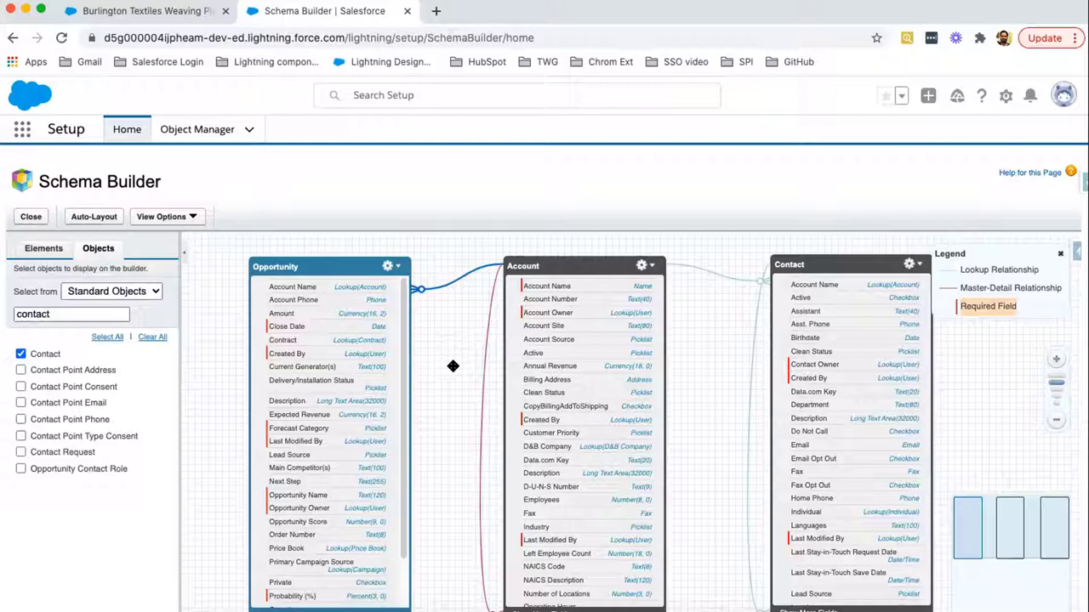
- List Custom Objects (College, Employee, Property), clear the search, and show the Elements palette
click(113, 291)
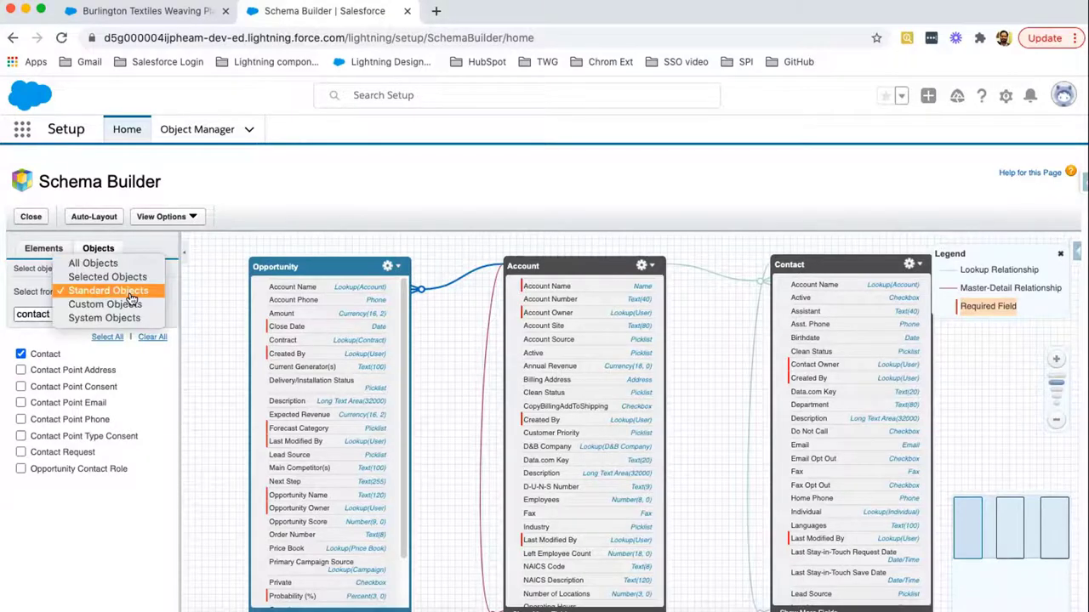
mouse_move(133, 303)
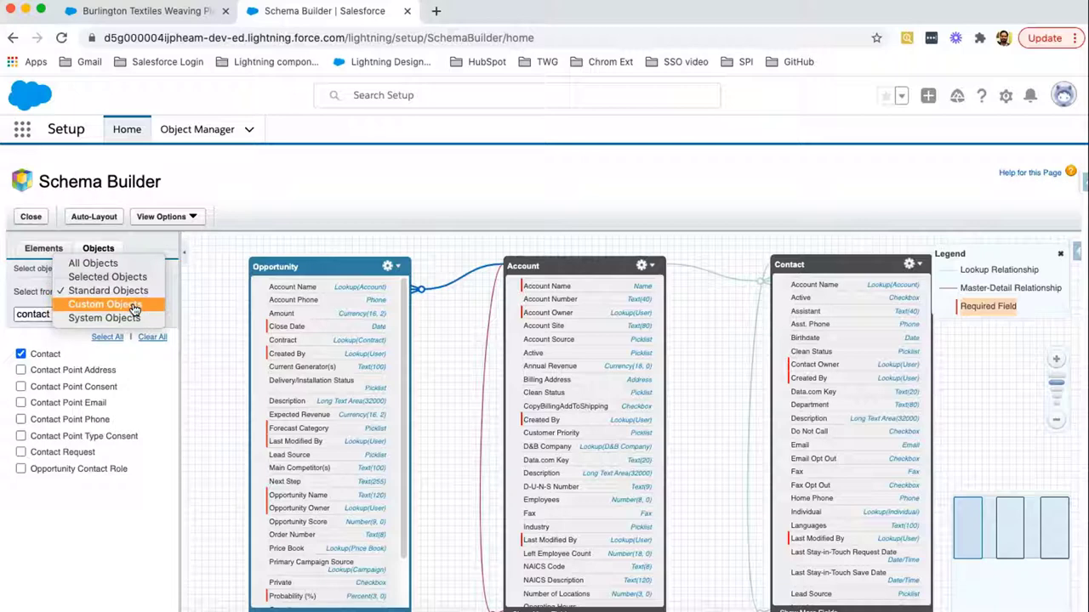
click(105, 305)
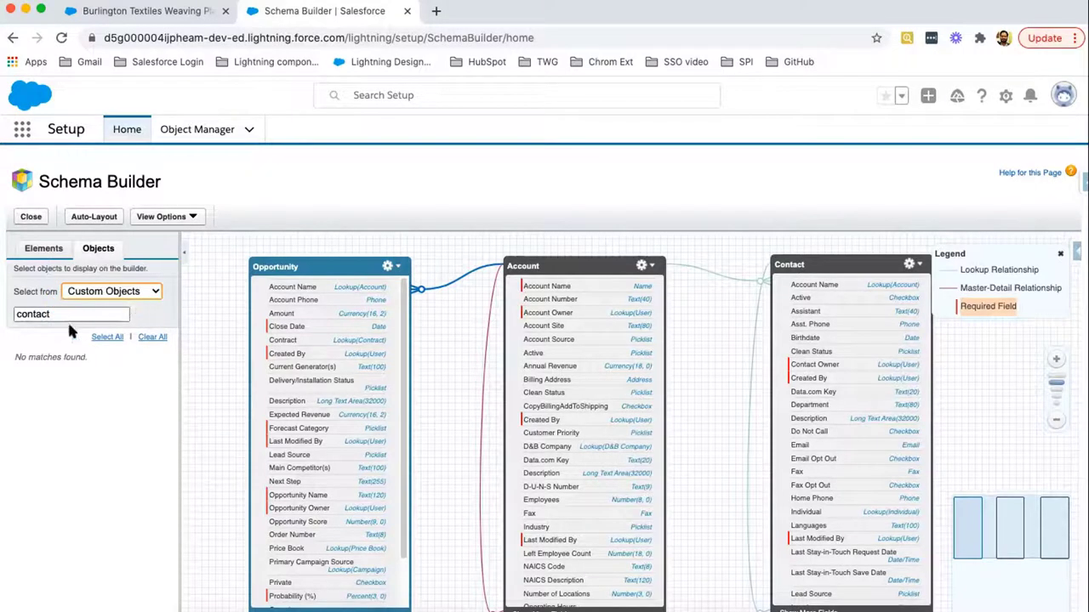
click(71, 313)
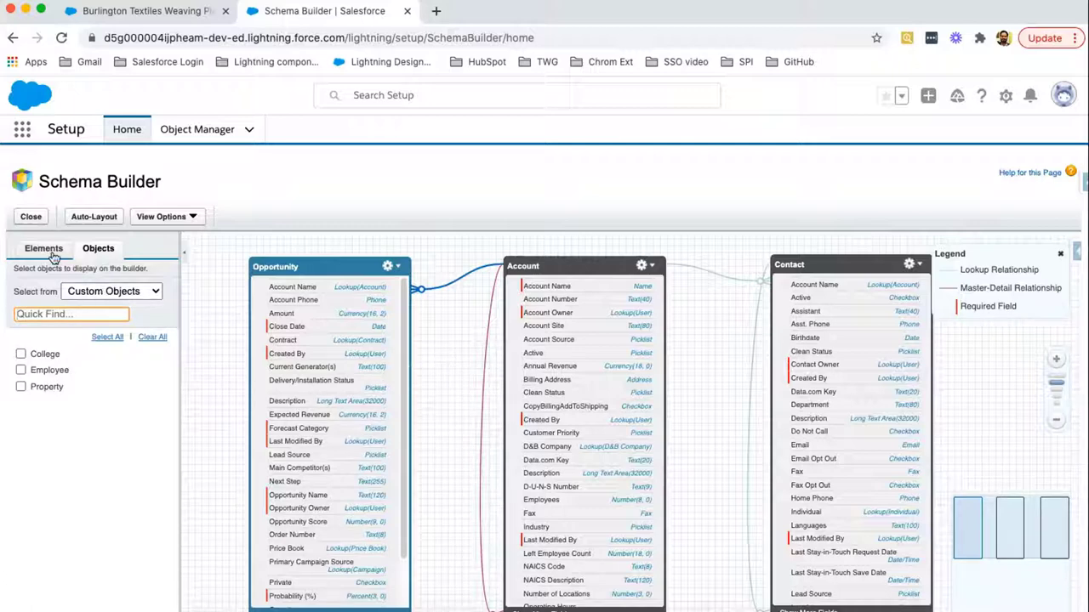
click(43, 248)
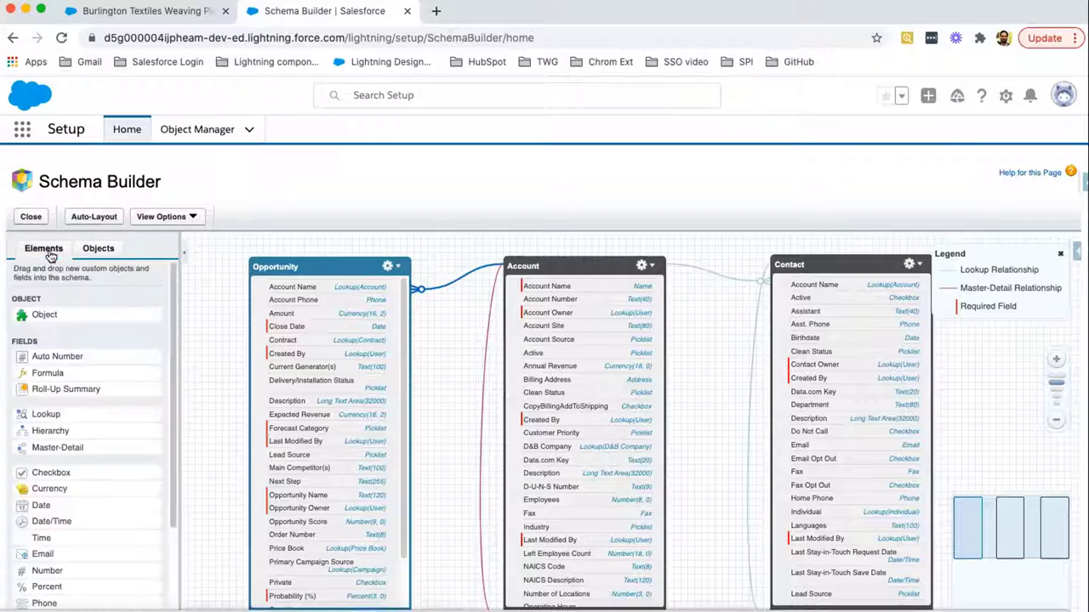
mouse_move(92, 302)
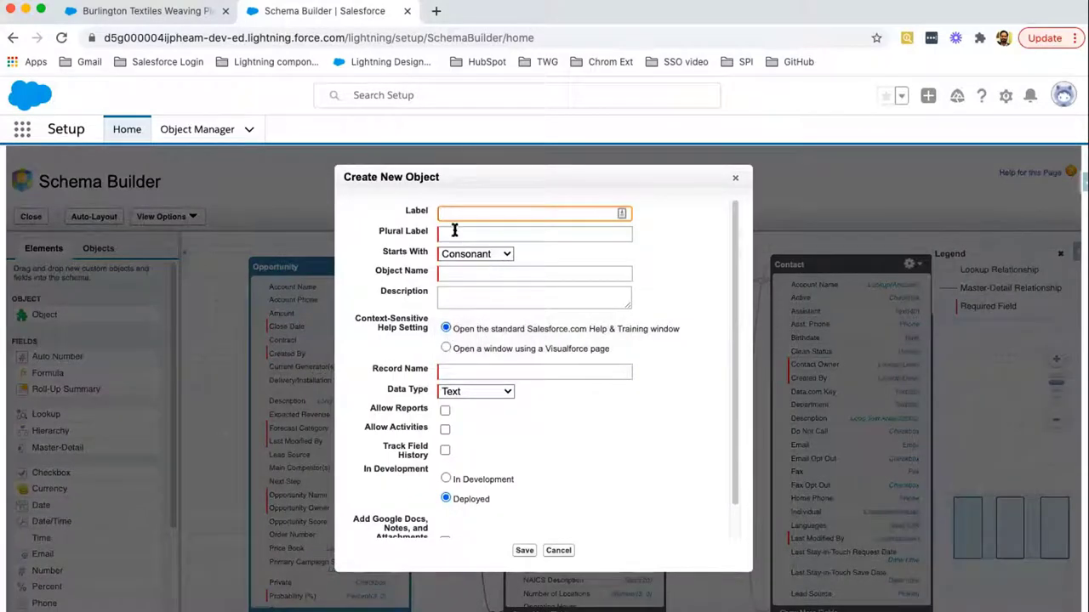
mouse_move(510, 460)
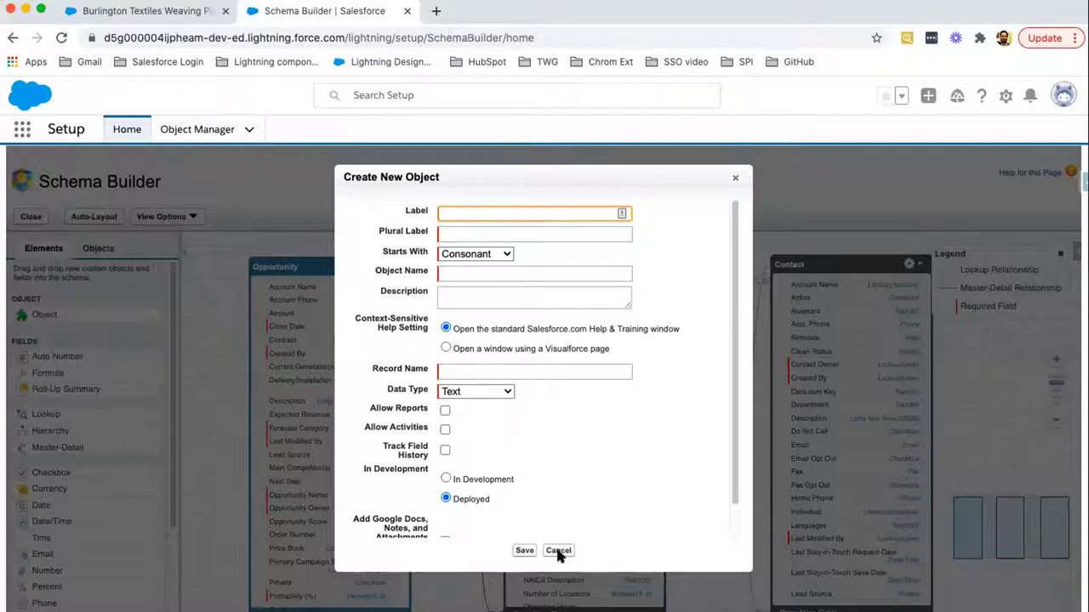
click(558, 551)
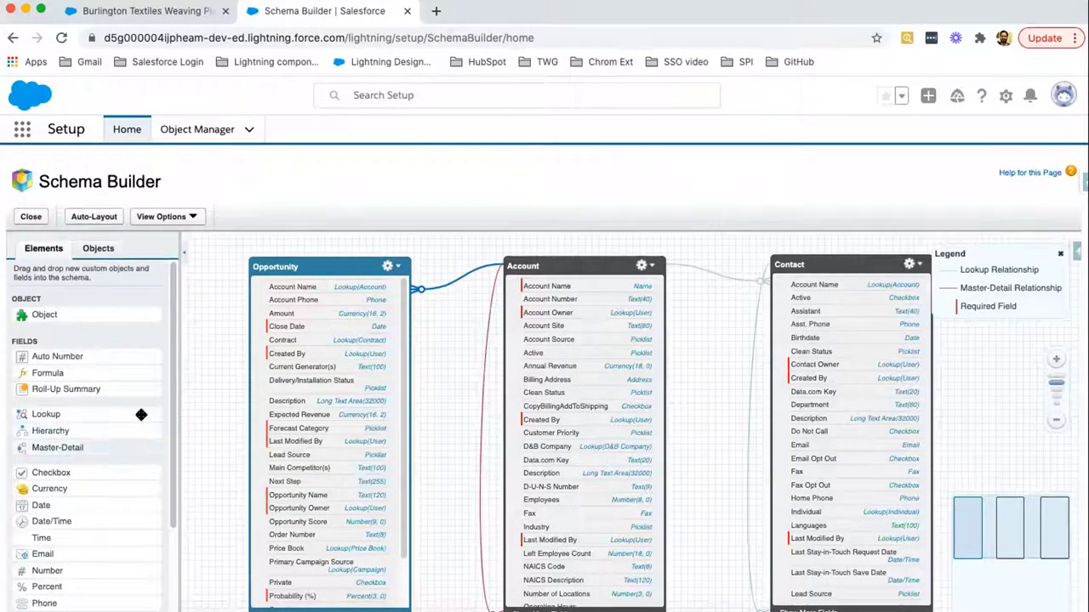
scroll(down, 3)
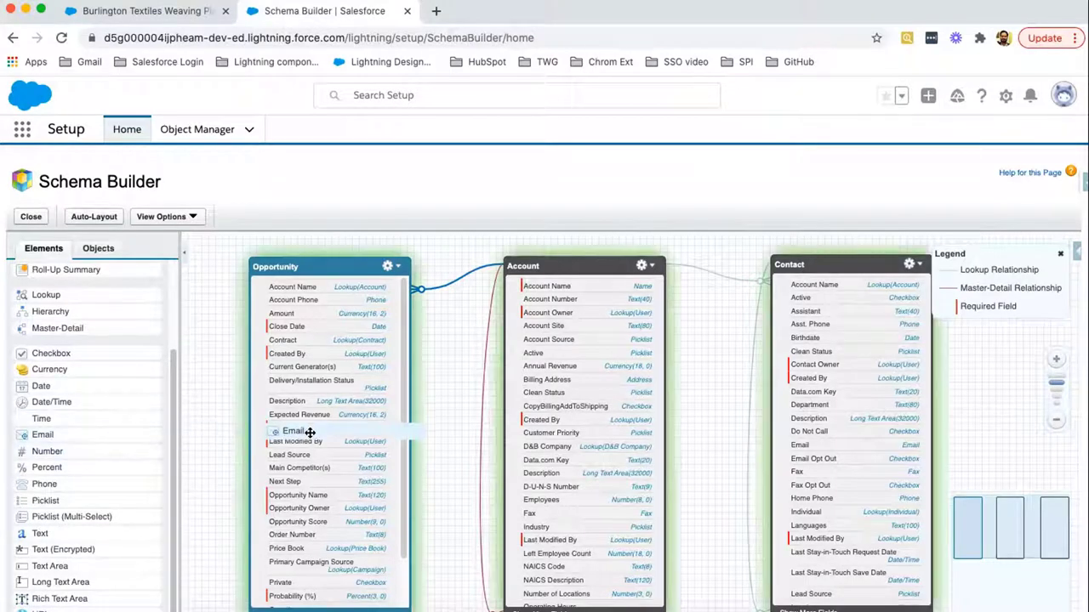
mouse_move(293, 429)
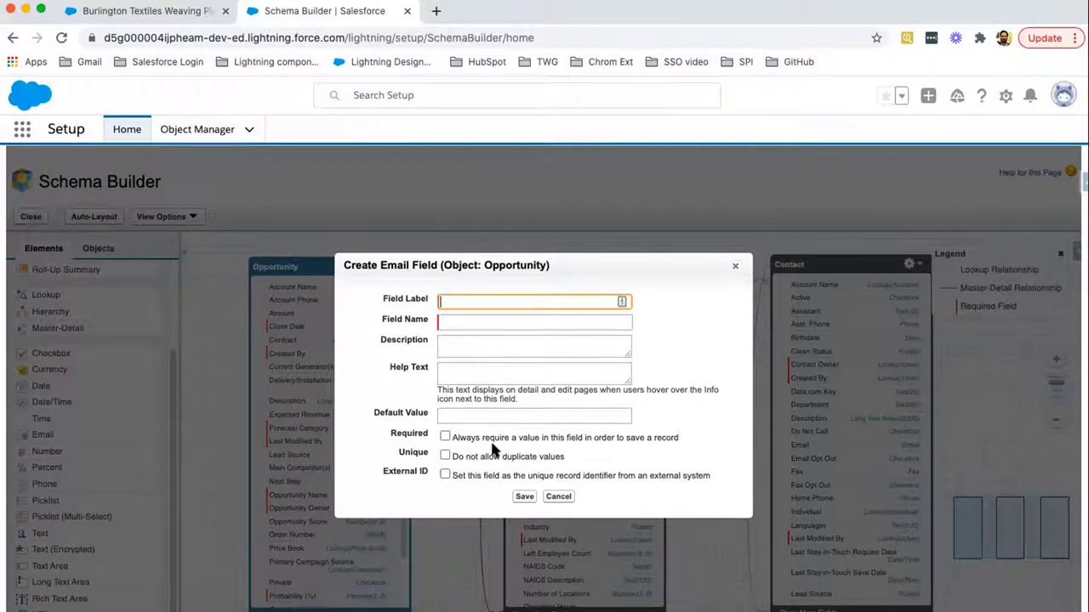
click(558, 497)
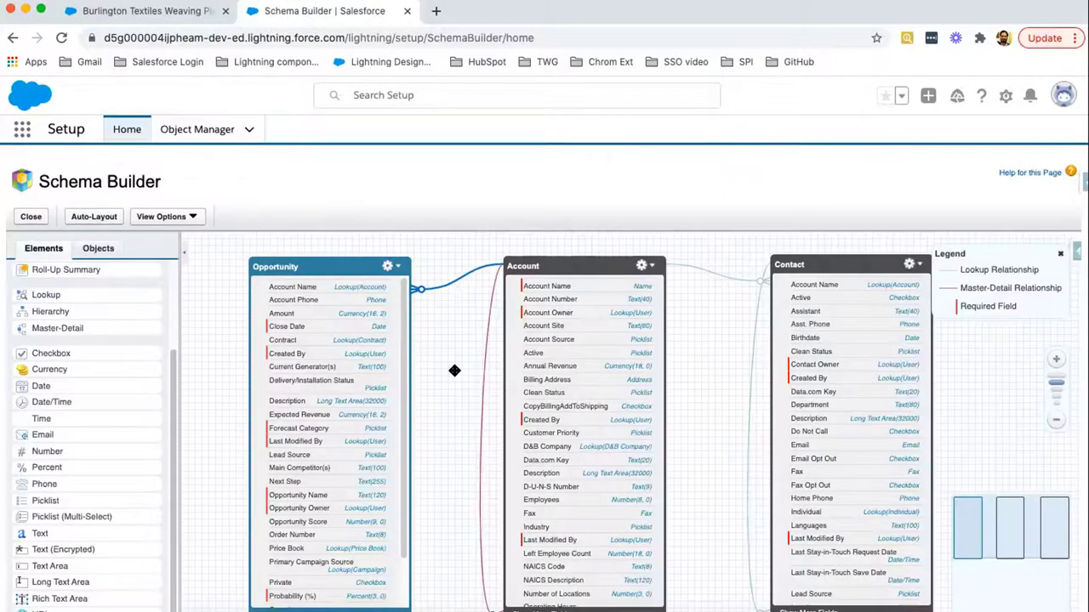
mouse_move(223, 190)
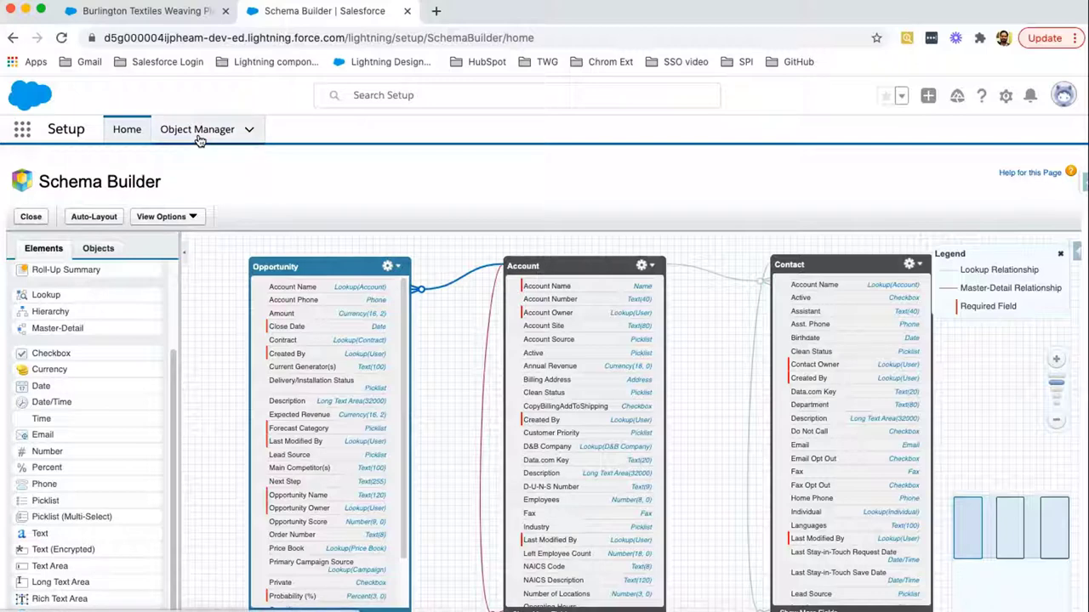
mouse_move(78, 295)
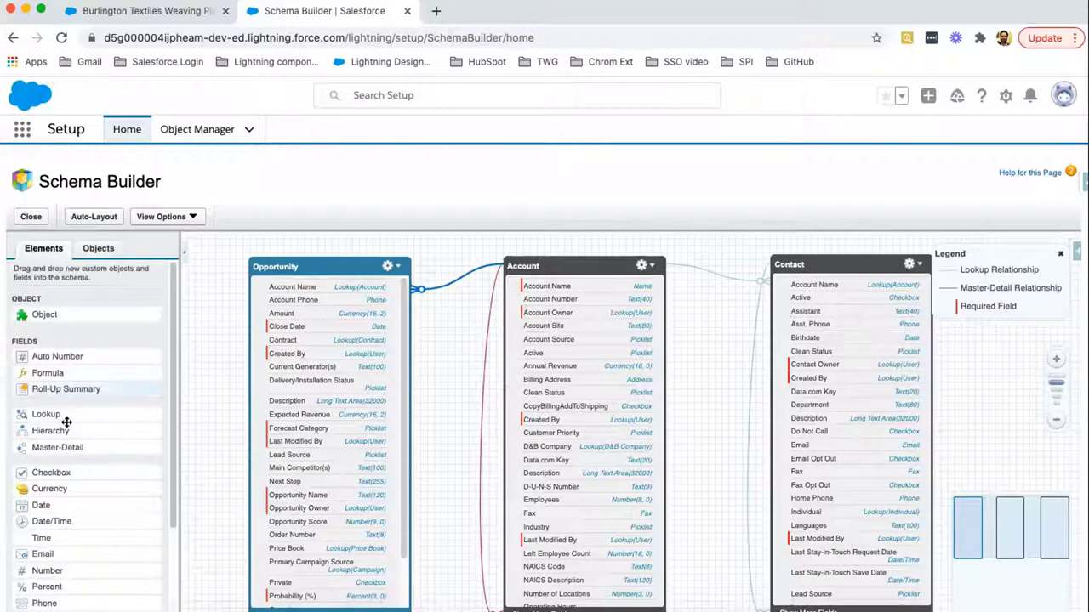
mouse_move(70, 554)
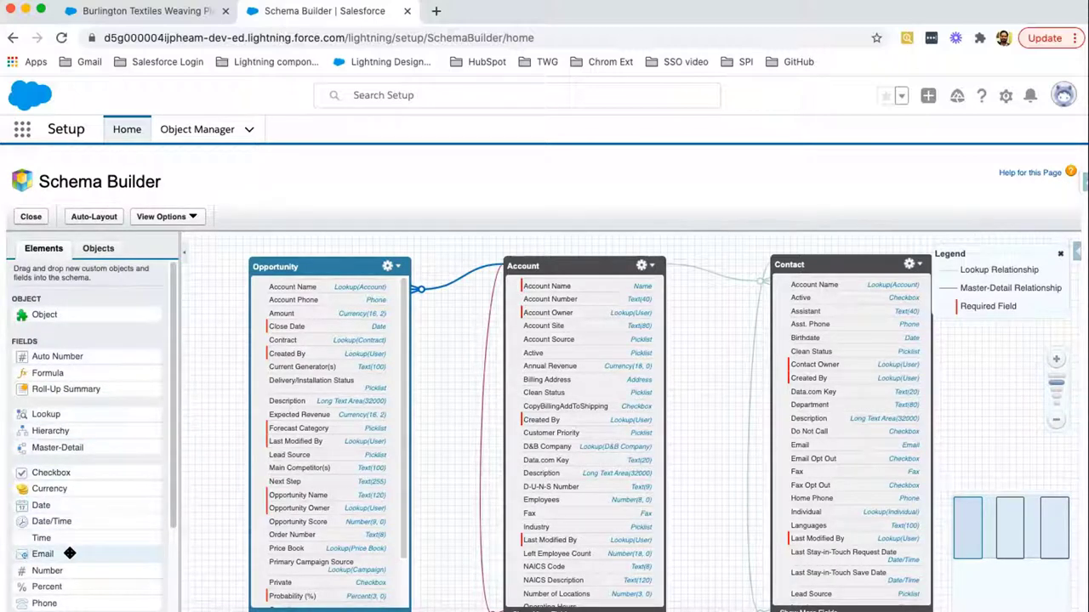
scroll(down, 3)
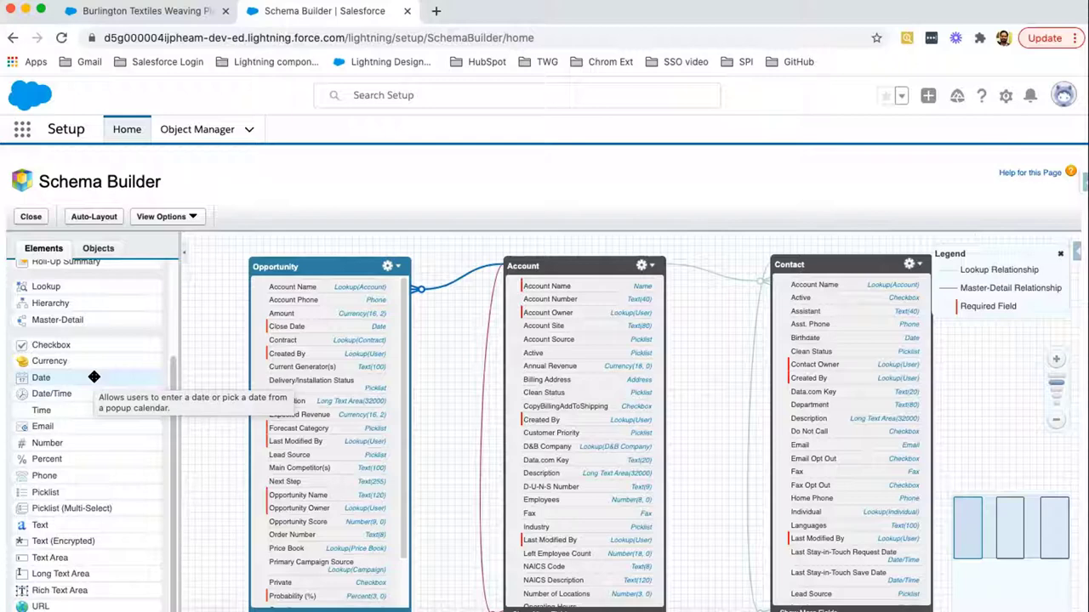
click(99, 249)
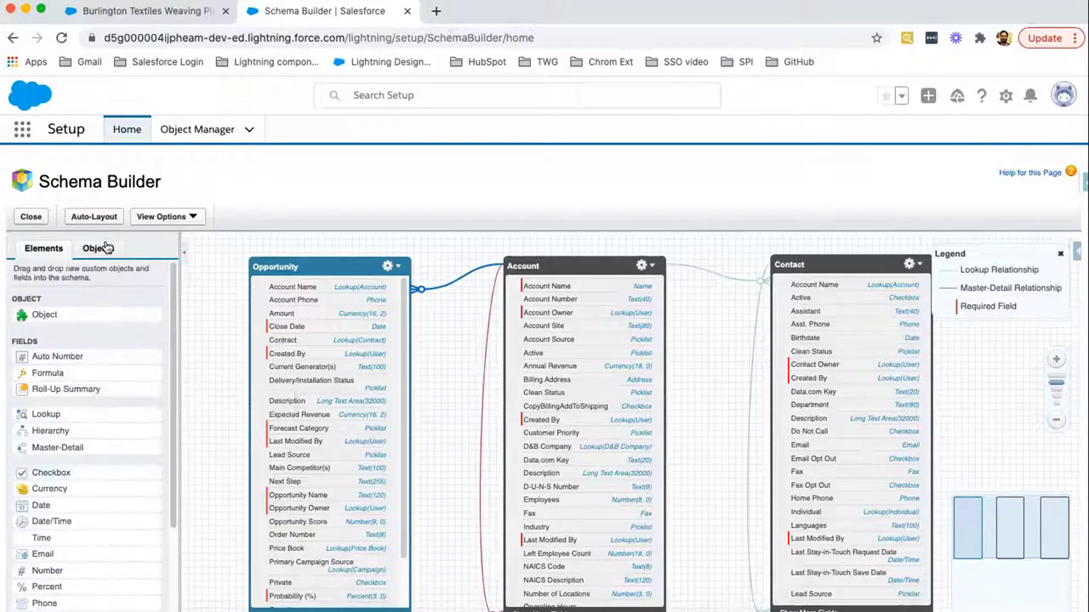
click(162, 216)
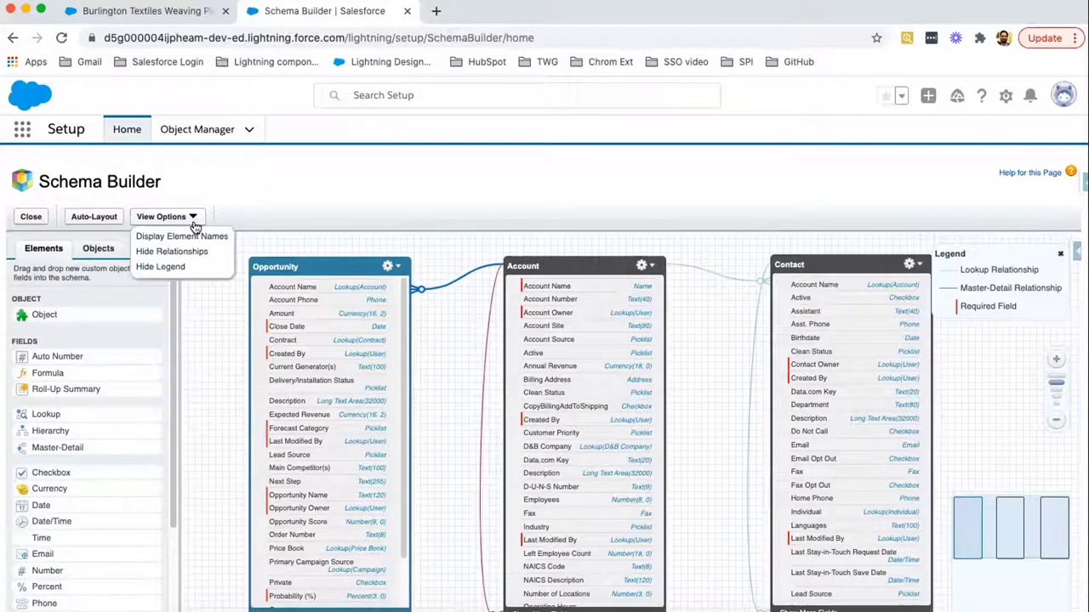
mouse_move(180, 235)
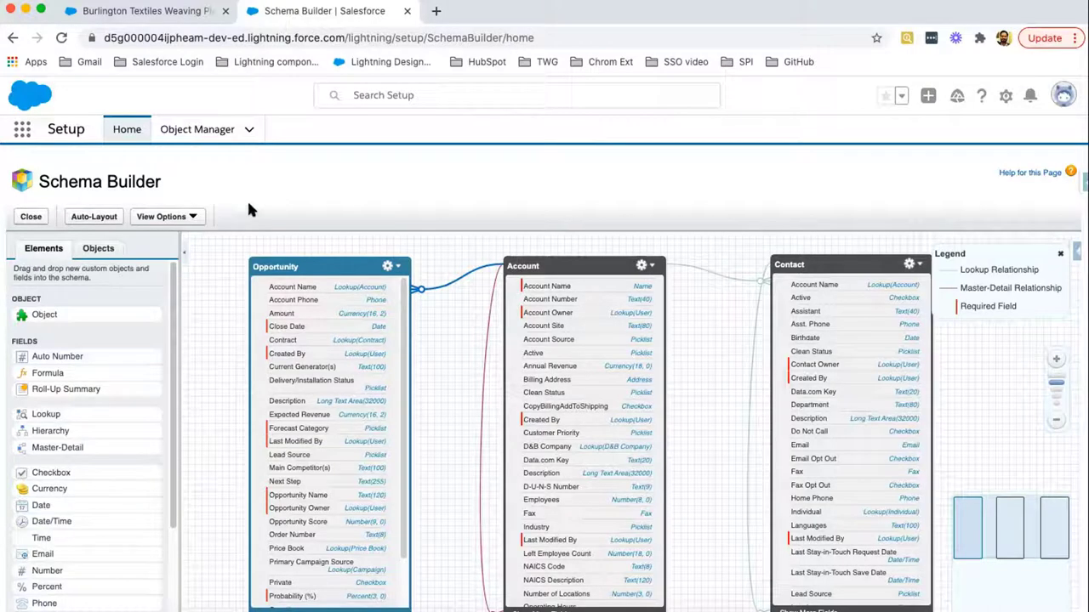
mouse_move(390, 275)
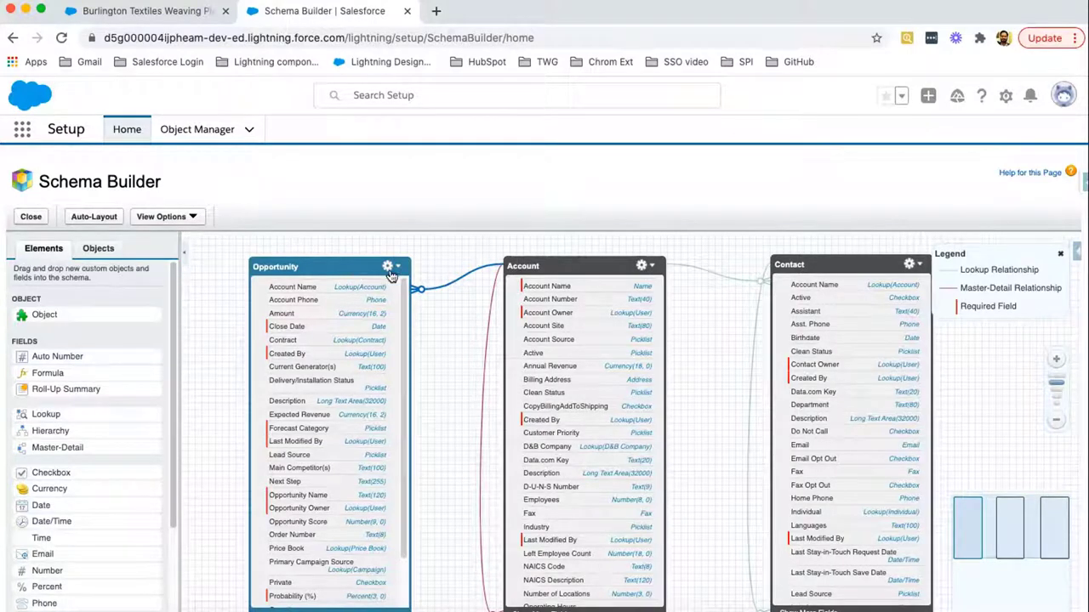
- Use Opportunity's gear menu View Object to open its Object Manager details in a new tab
click(388, 265)
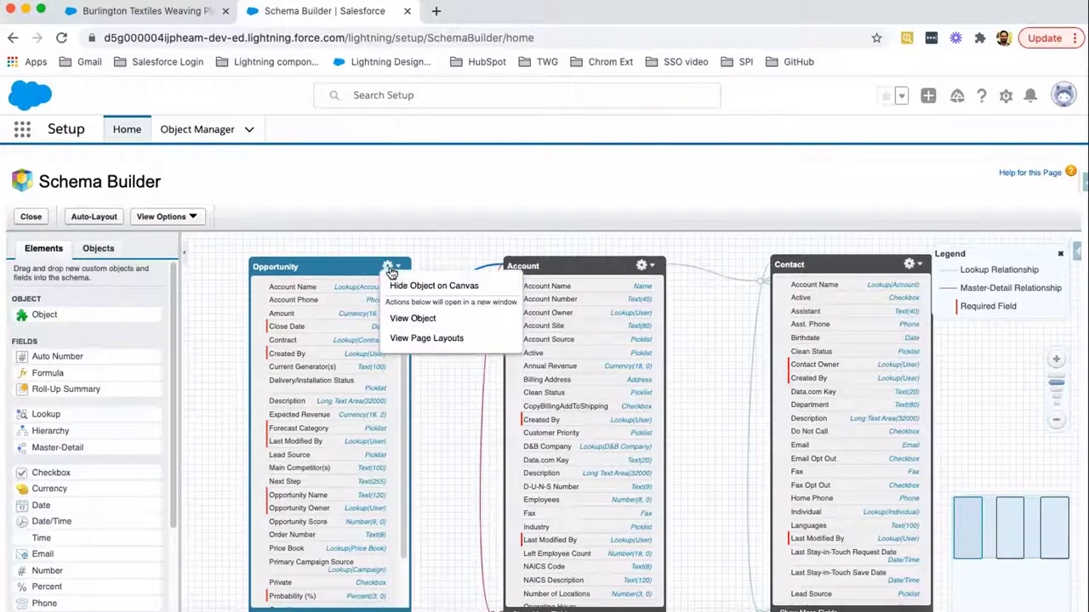
mouse_move(434, 286)
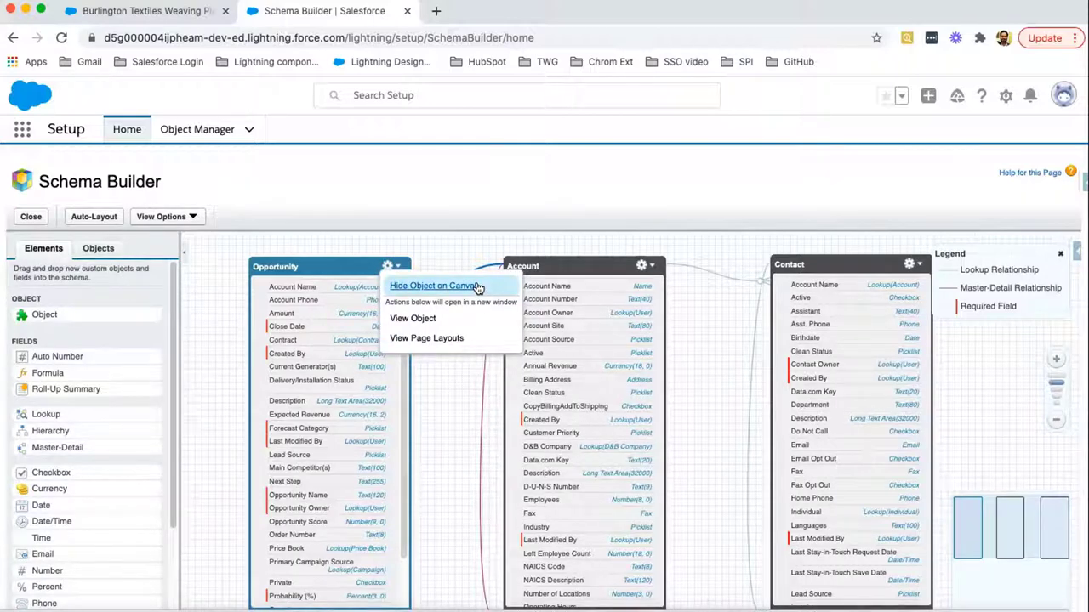
click(411, 318)
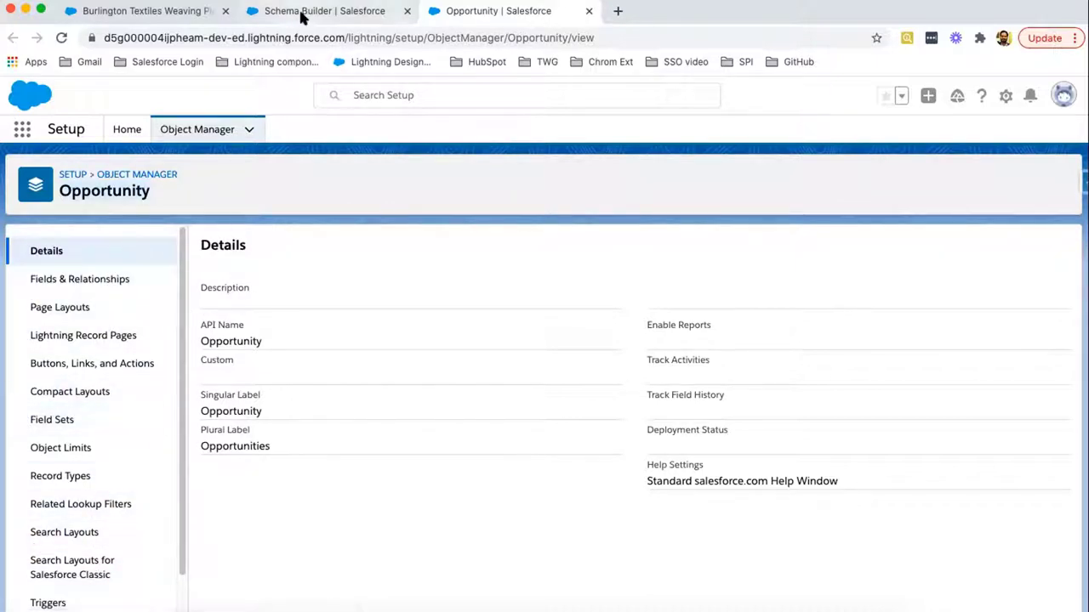
- Return to the Schema Builder tab and reopen Opportunity's action menu, hovering View Page Layouts
click(323, 10)
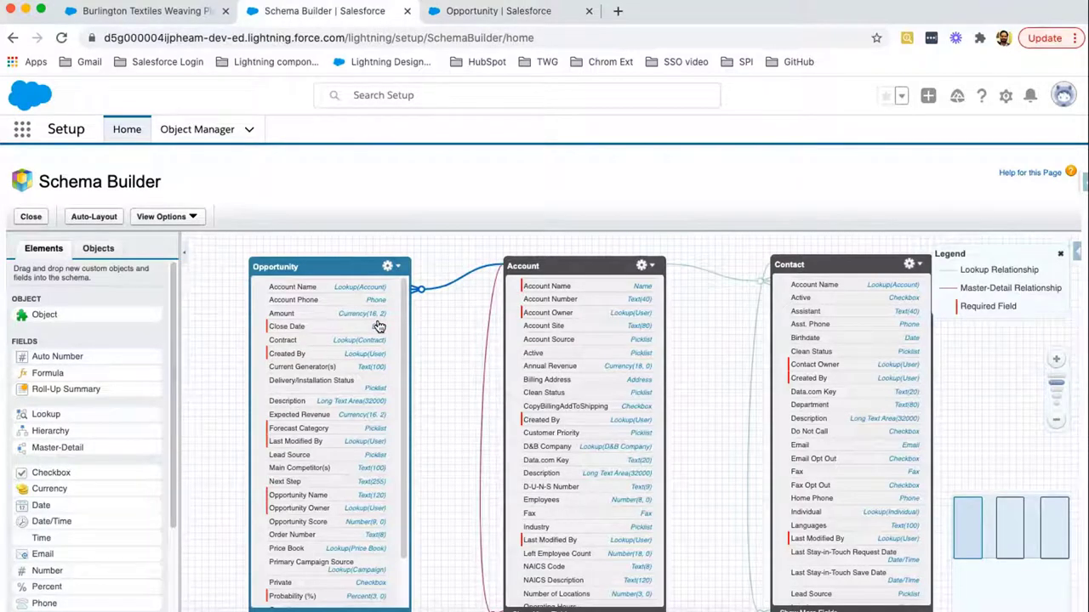
click(388, 266)
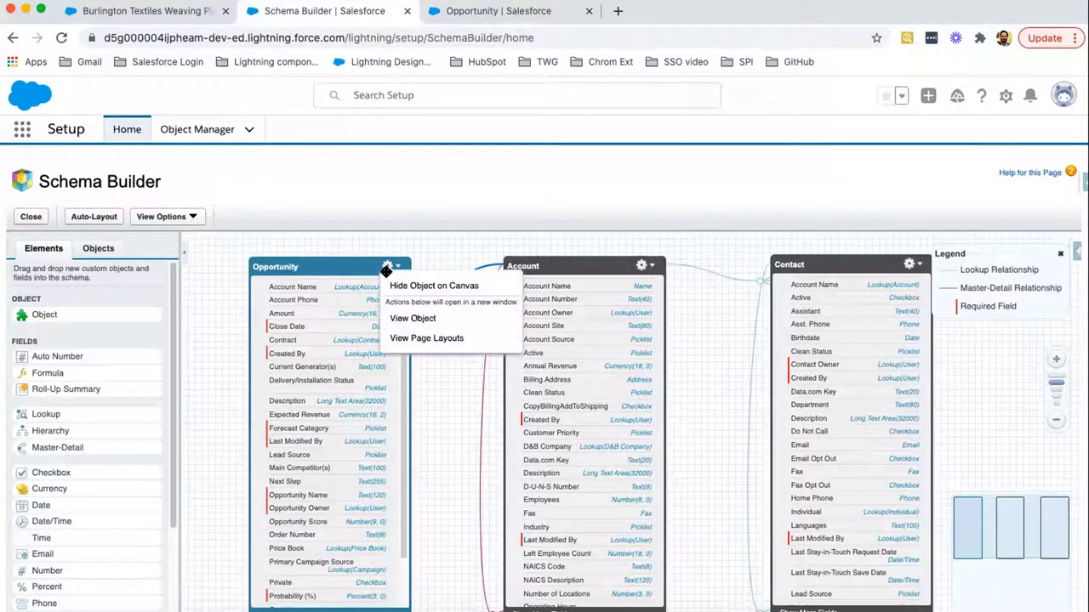
mouse_move(425, 338)
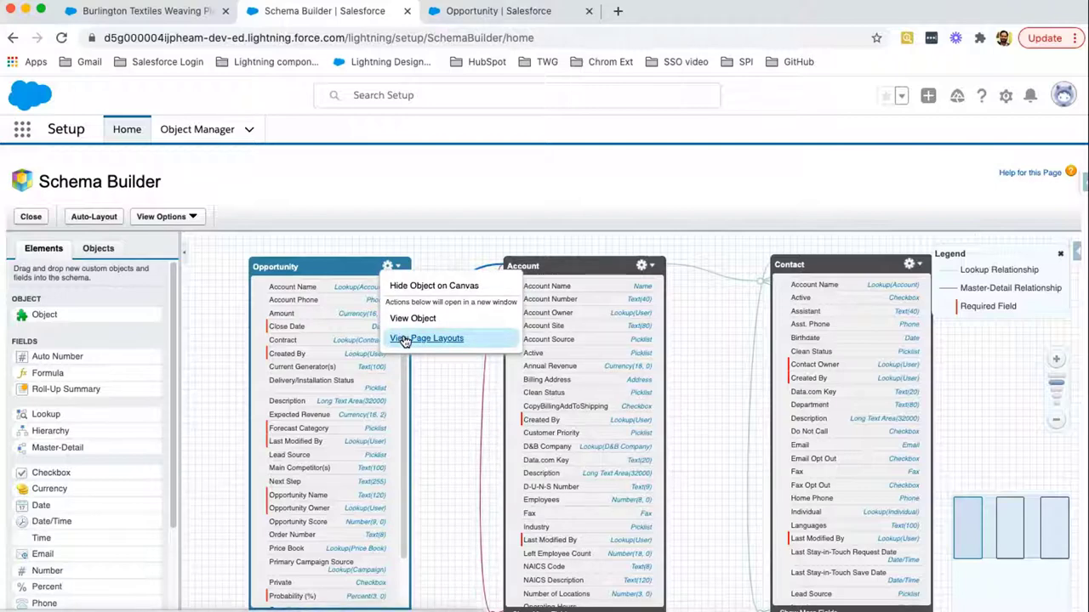
mouse_move(417, 344)
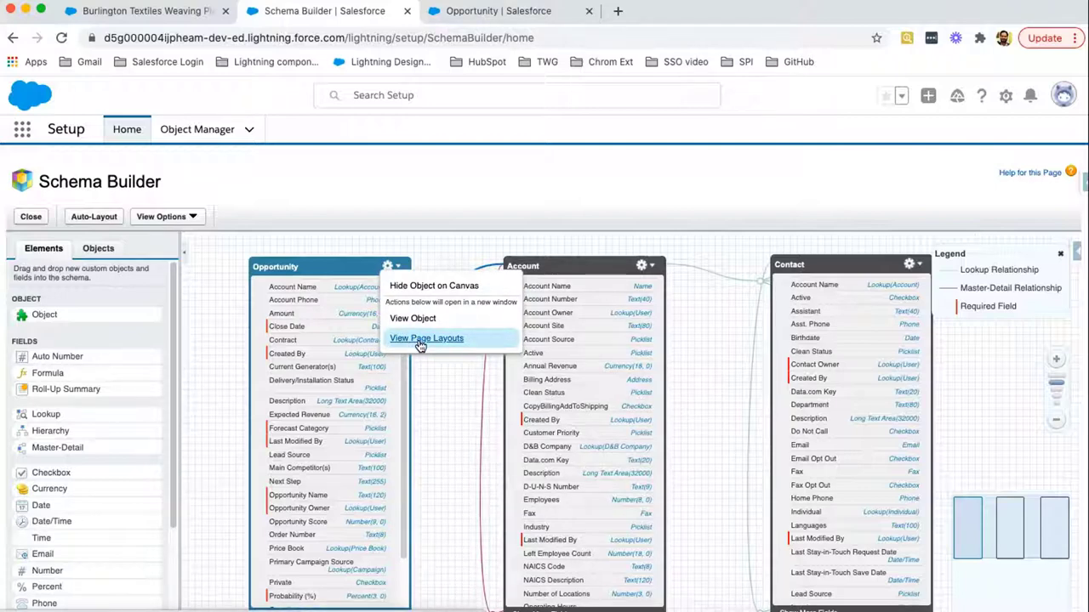